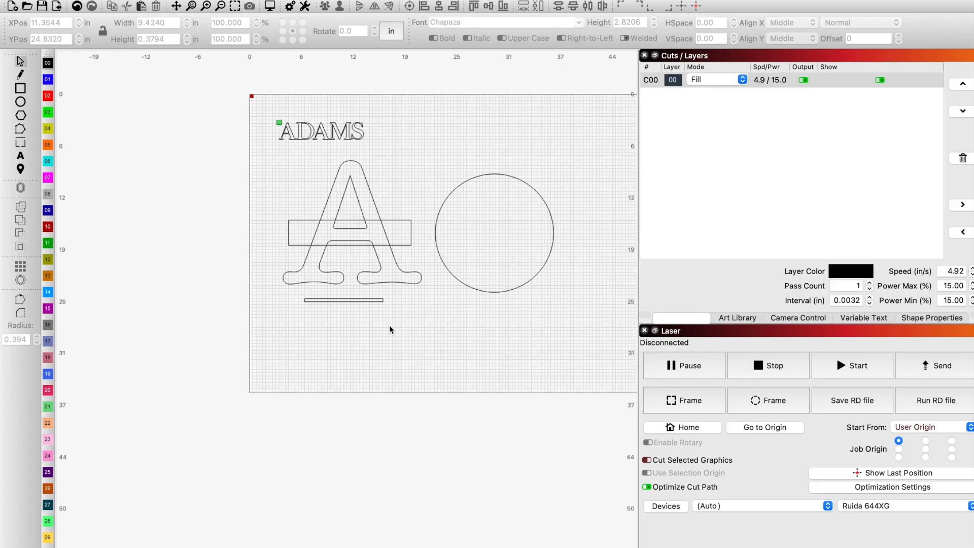
mouse_move(389, 325)
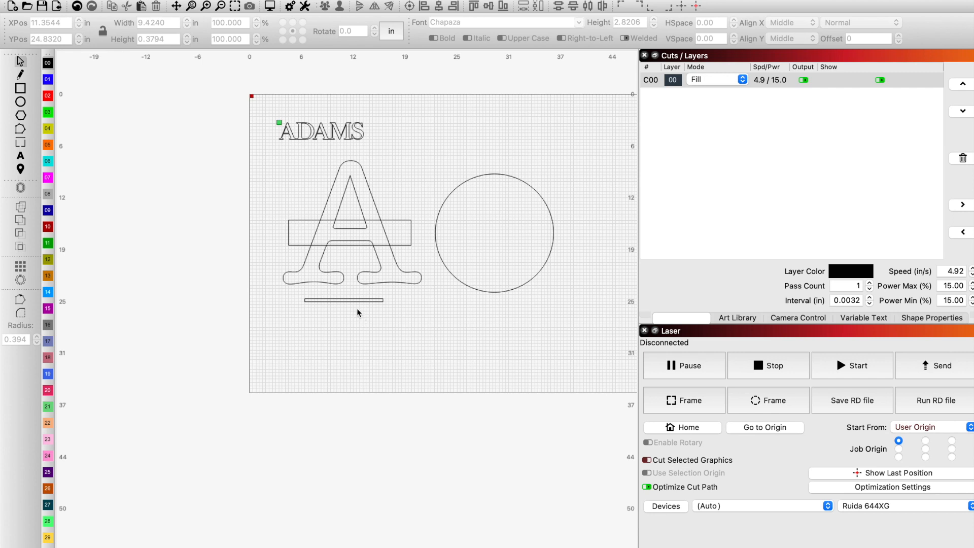
mouse_move(348, 323)
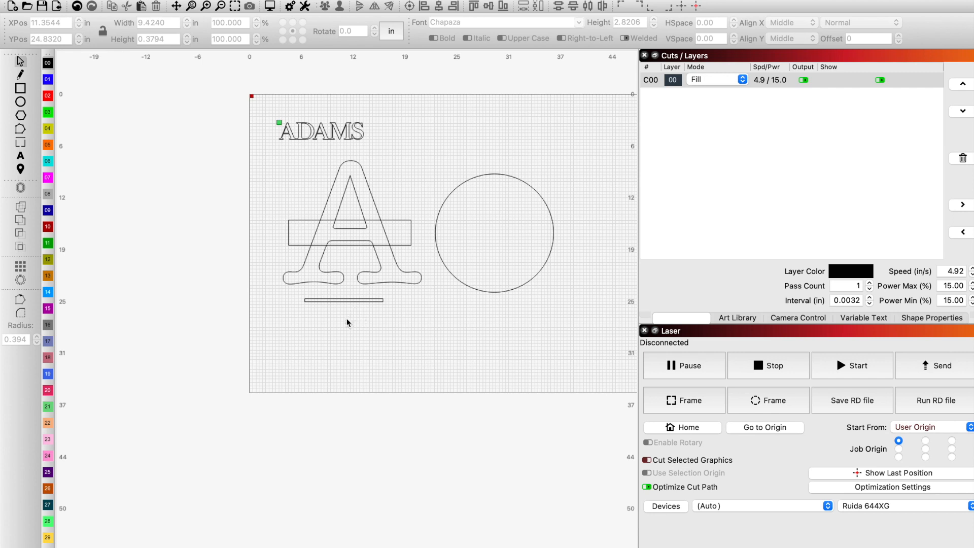
mouse_move(348, 310)
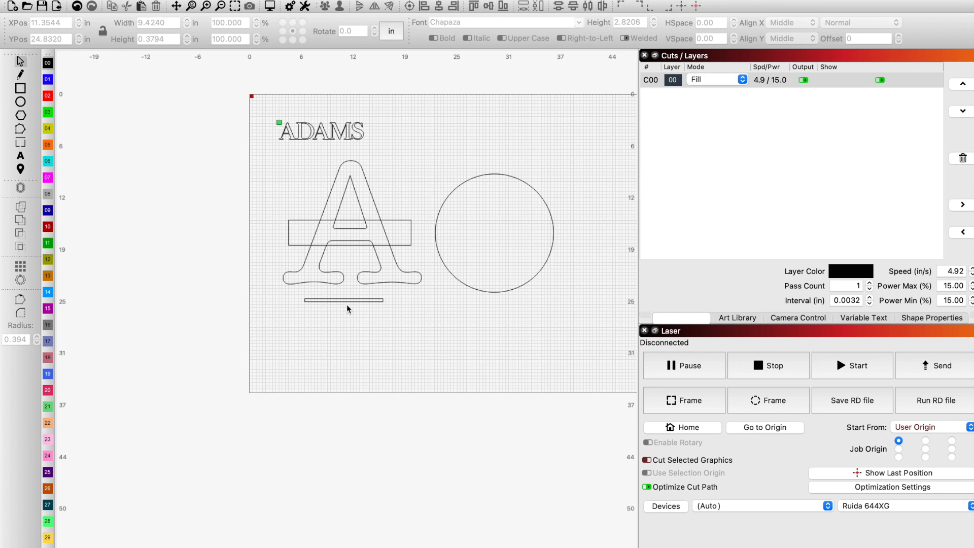
mouse_move(401, 349)
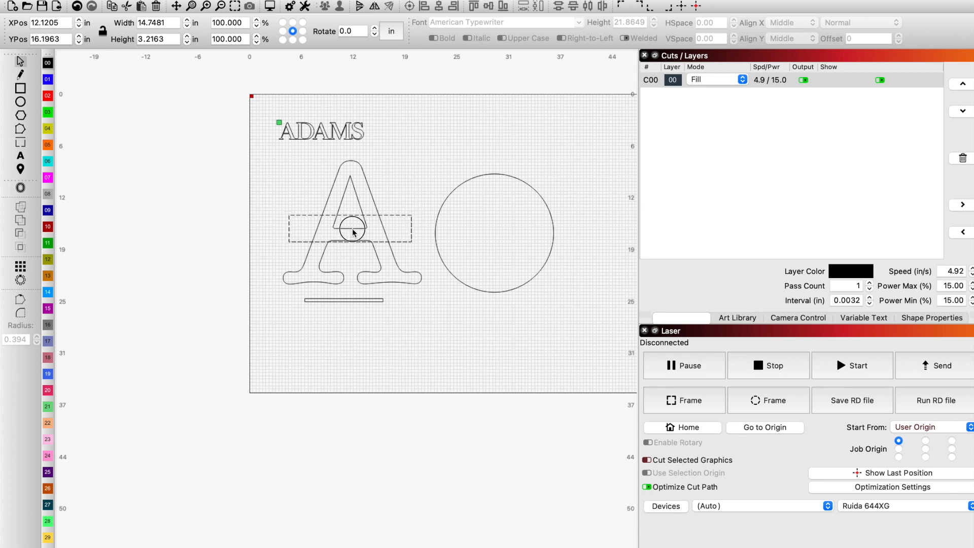
Nudge the crossing rectangle down across the letter A and select the A
left_click_drag(353, 233, 354, 237)
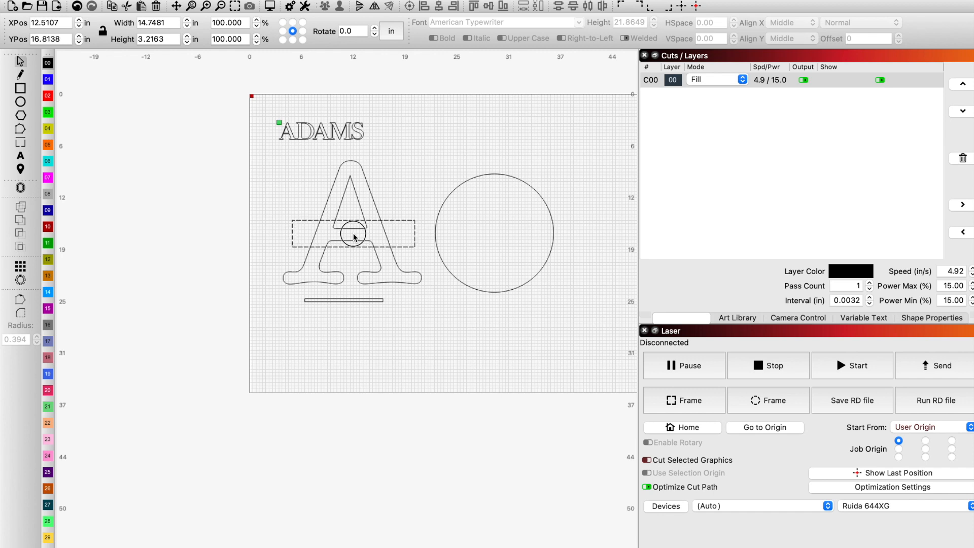
left_click(352, 234)
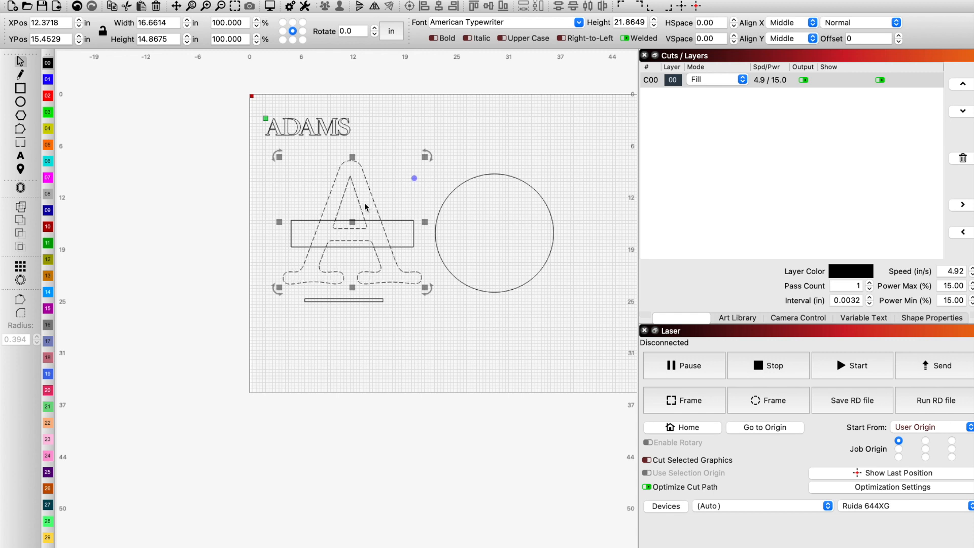
mouse_move(363, 210)
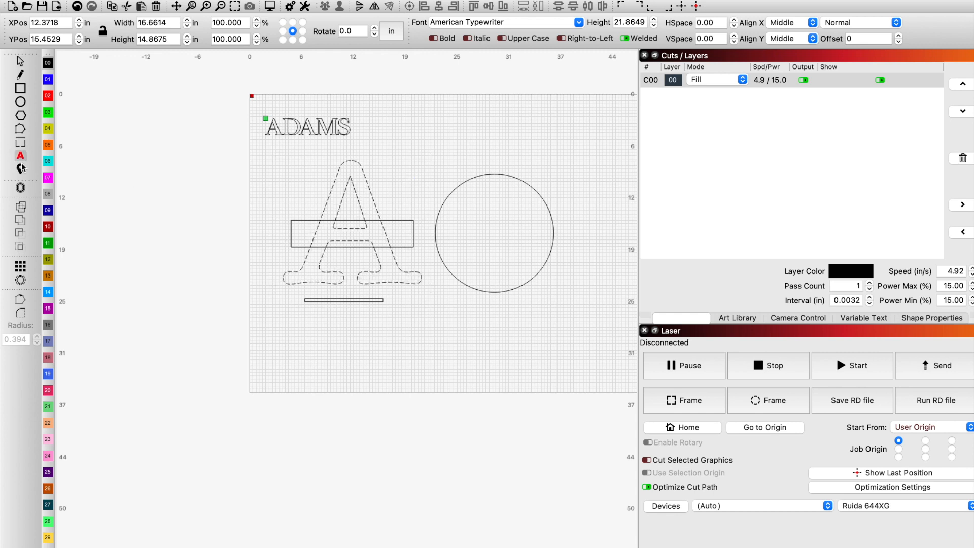
left_click(20, 130)
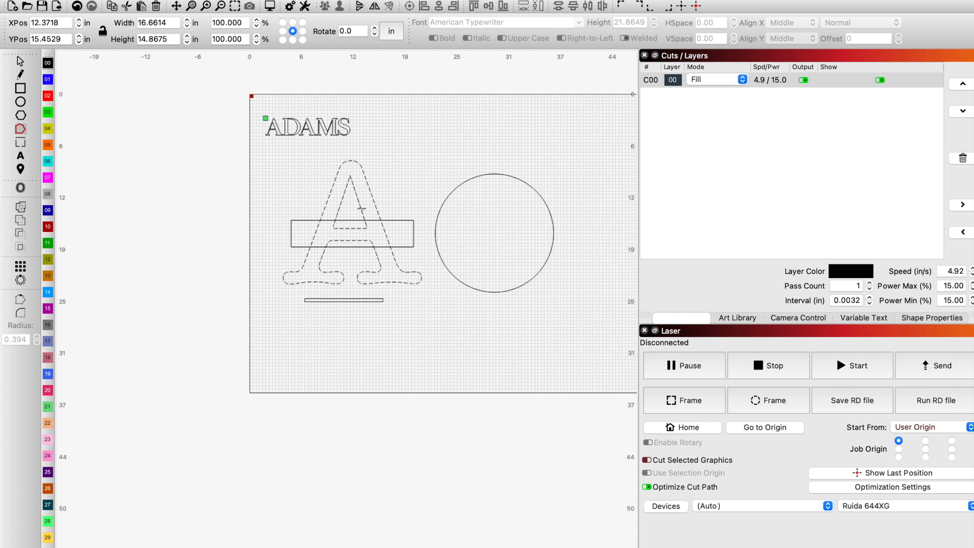
mouse_move(229, 255)
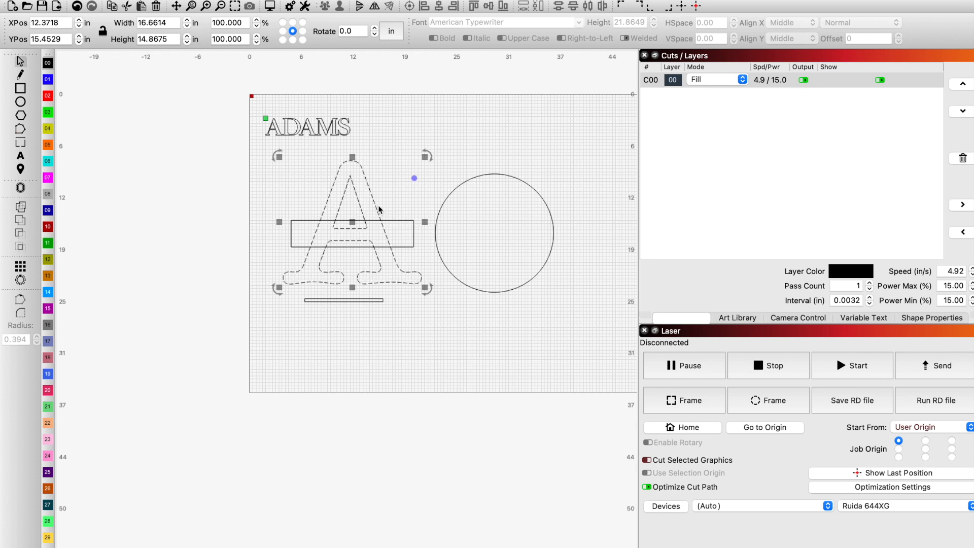
Convert the letter A from live text to a path, repeating the conversion
right_click(379, 210)
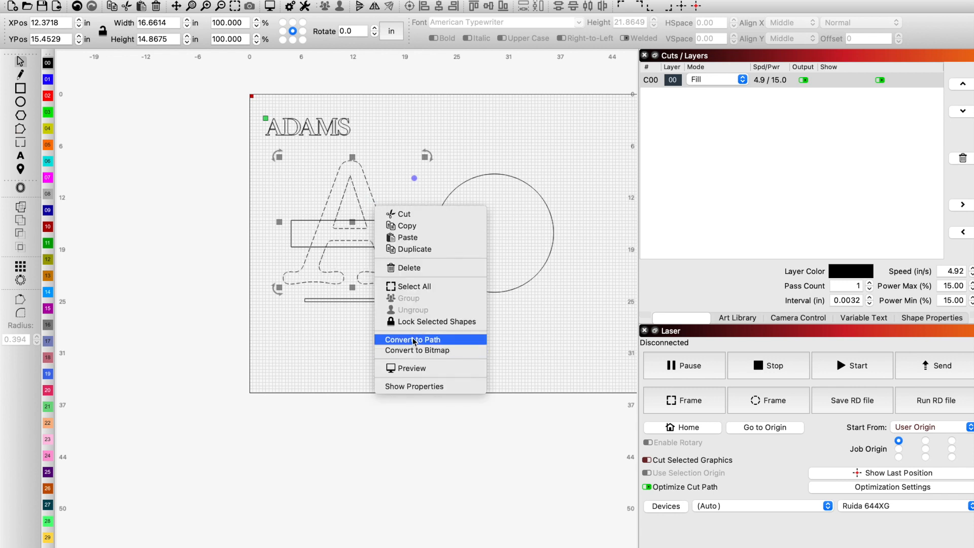
left_click(412, 339)
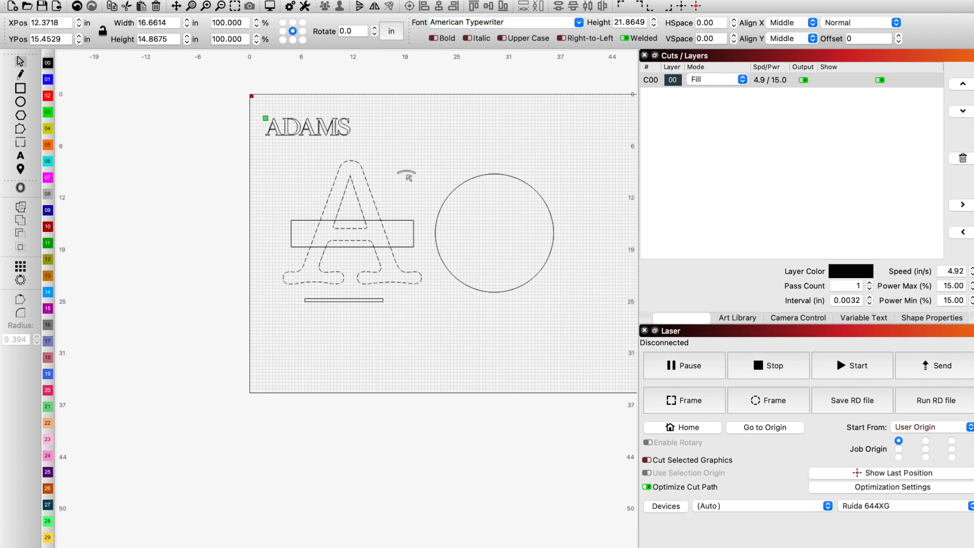
left_click(353, 233)
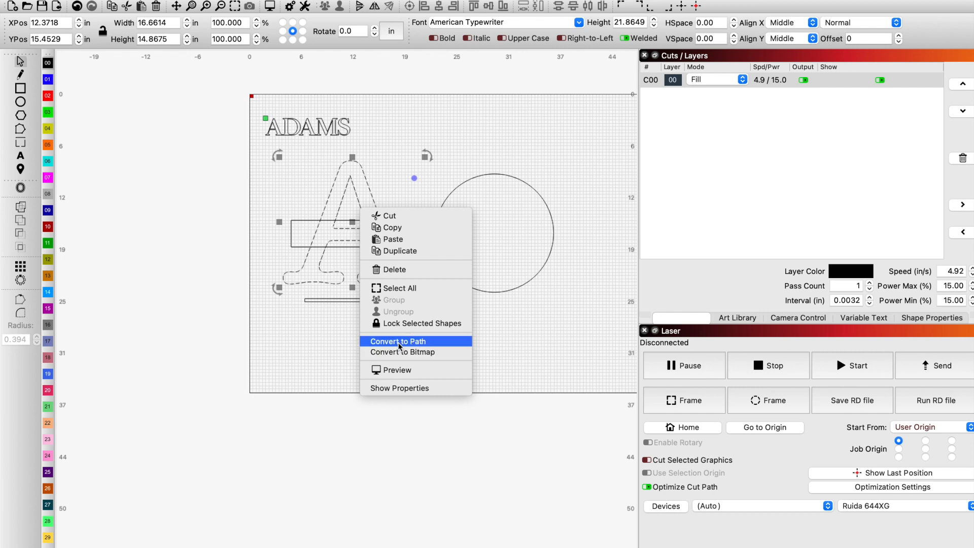
left_click(397, 341)
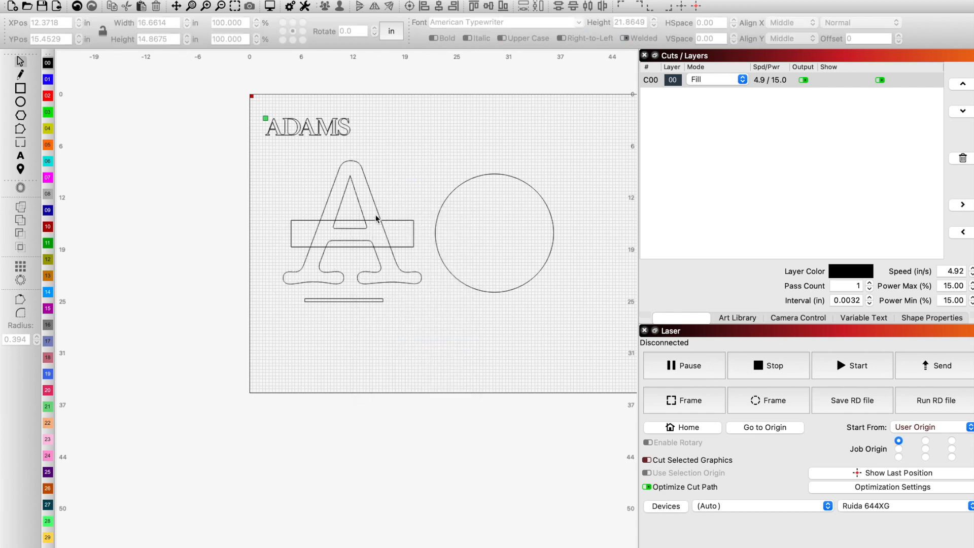
Select the crossing rectangle together with the converted letter A
left_click(351, 220)
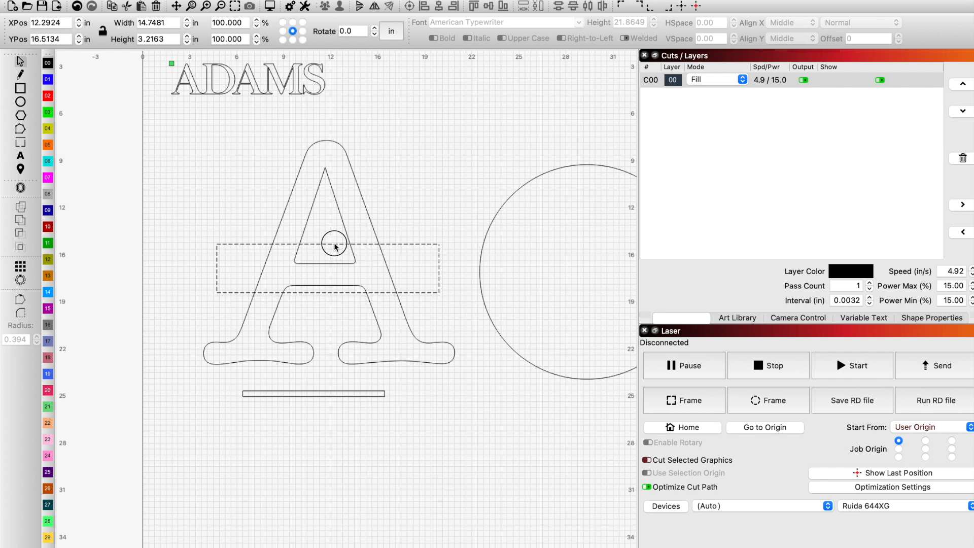
left_click(334, 242)
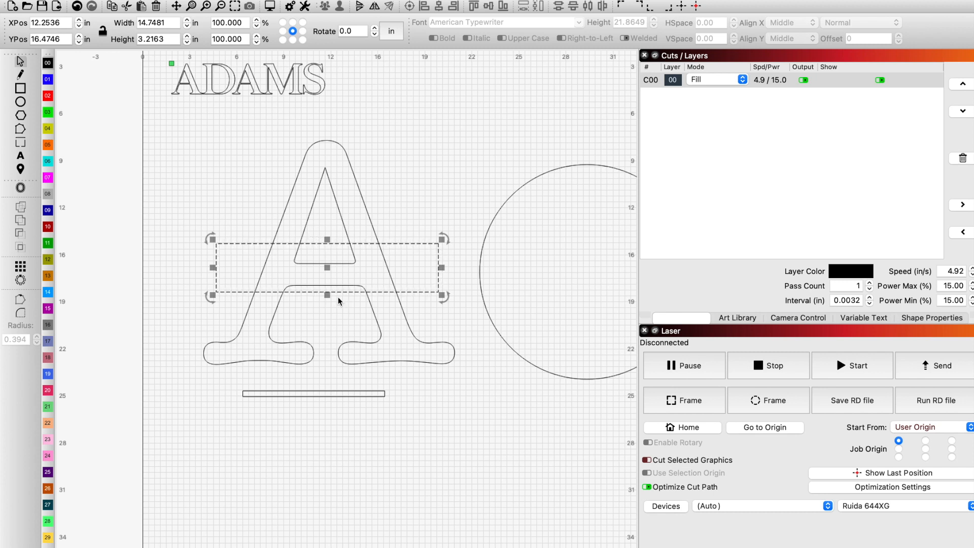
mouse_move(372, 272)
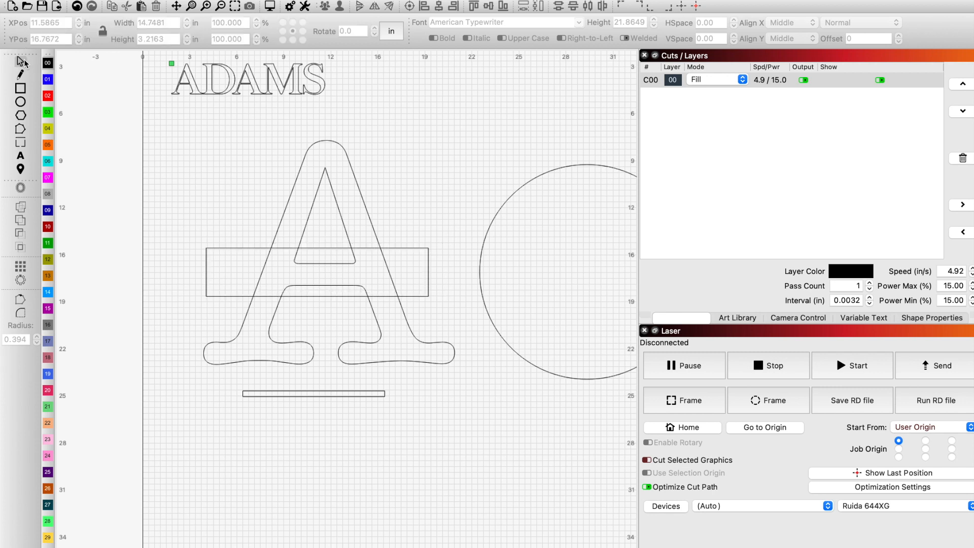
left_click(326, 205)
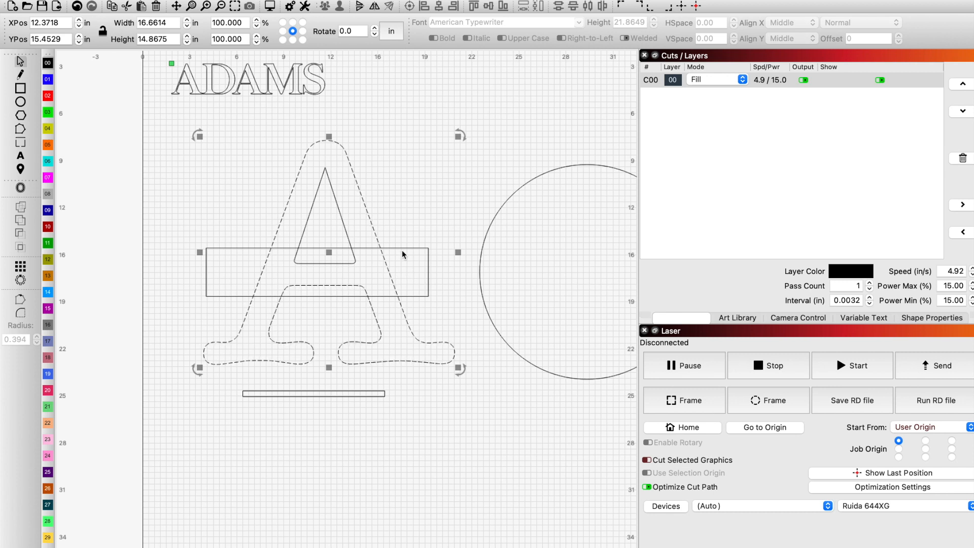
mouse_move(380, 222)
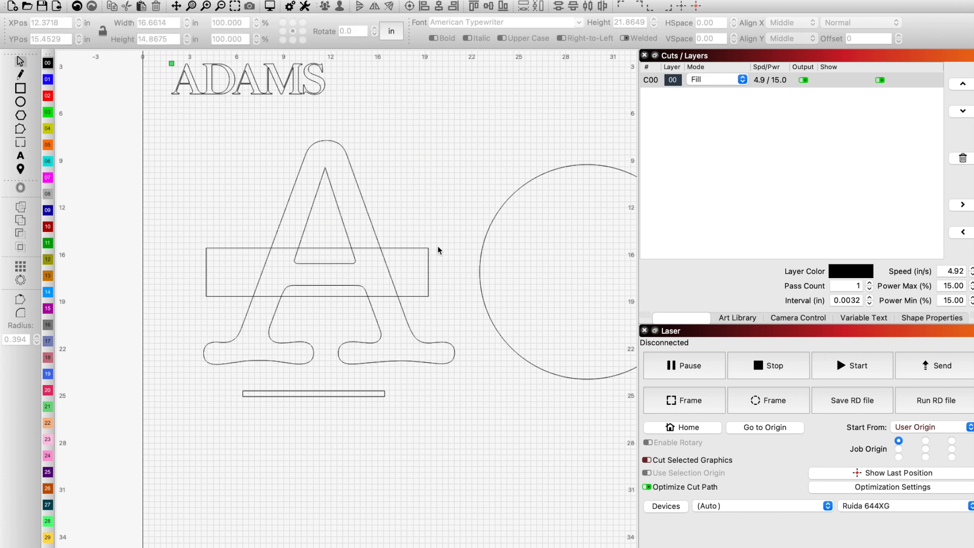
mouse_move(408, 246)
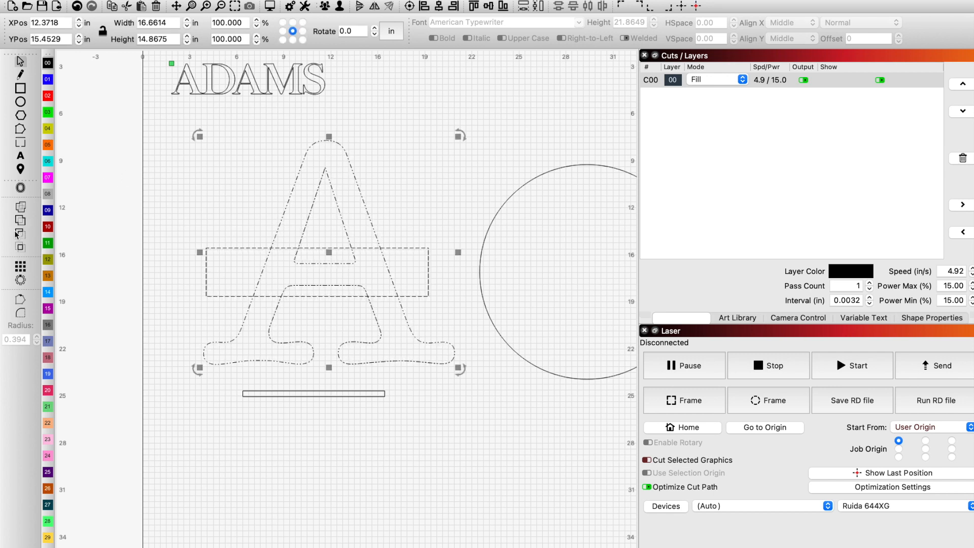
Cut the rectangle out of the A and place a thin bar under its top piece
left_click(20, 234)
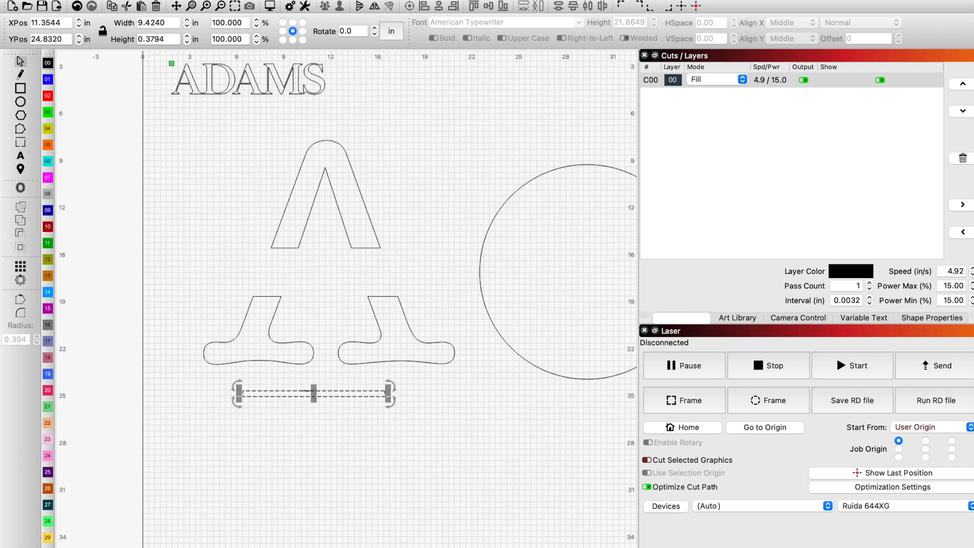
left_click_drag(312, 393, 320, 258)
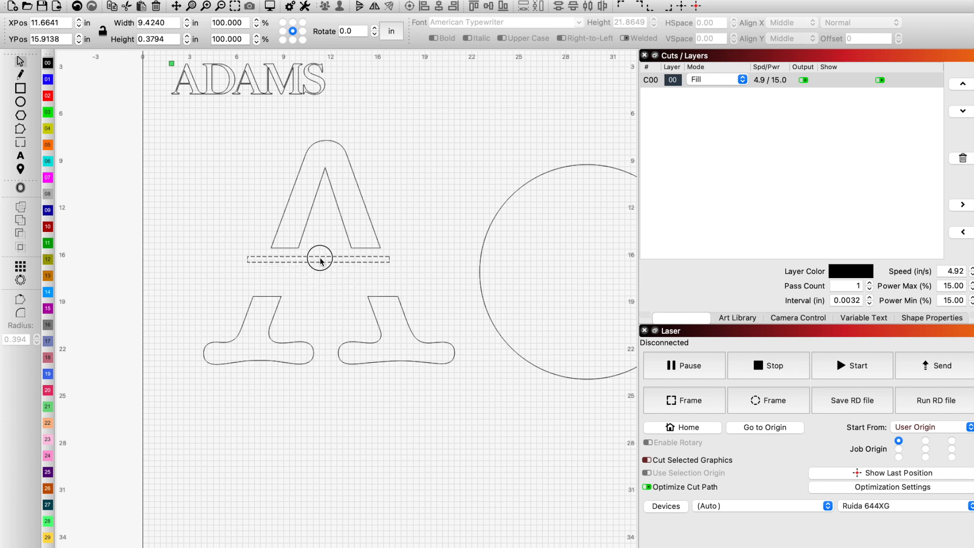
left_click_drag(320, 257, 324, 251)
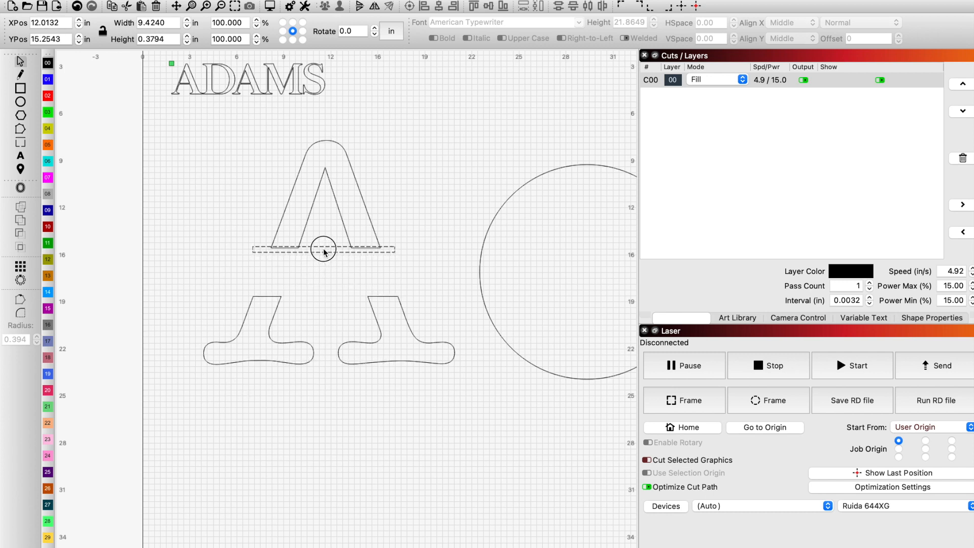
left_click(323, 250)
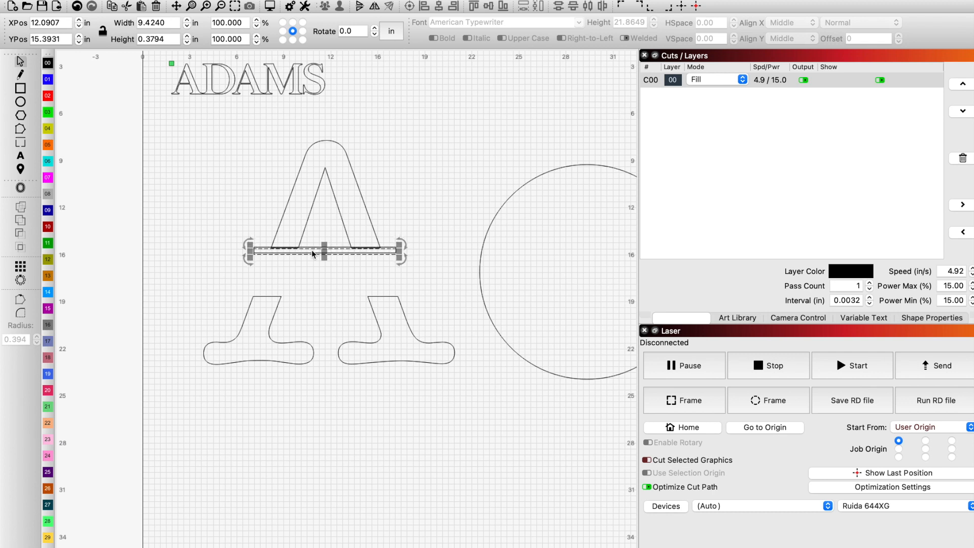
Move a copy of the bar onto the lower piece's top edge, fitted across the legs
left_click_drag(315, 251, 316, 288)
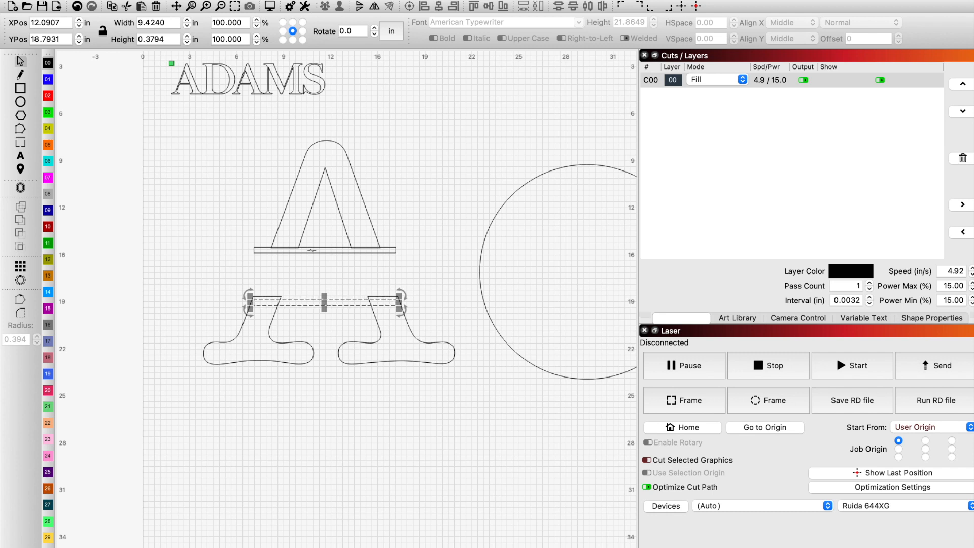
left_click_drag(324, 299, 324, 303)
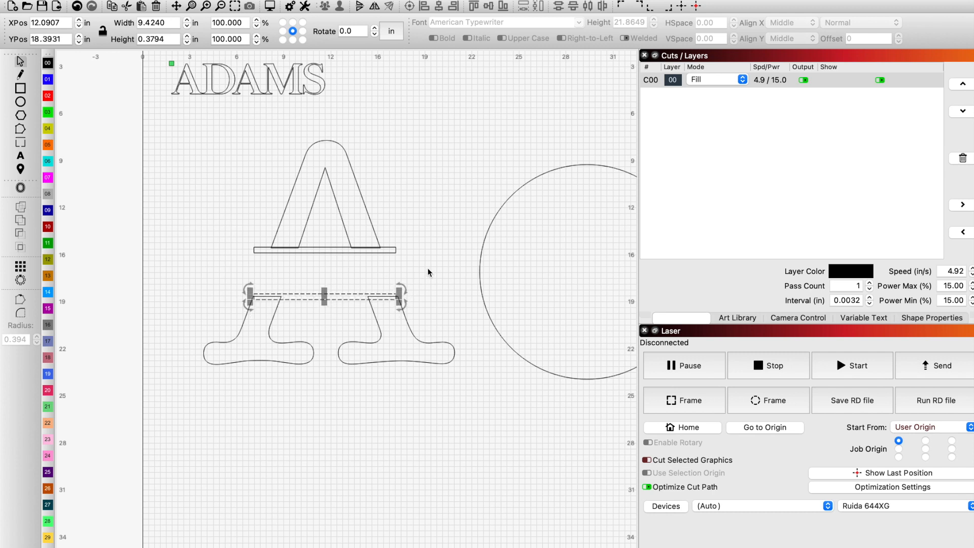
left_click_drag(399, 298, 429, 298)
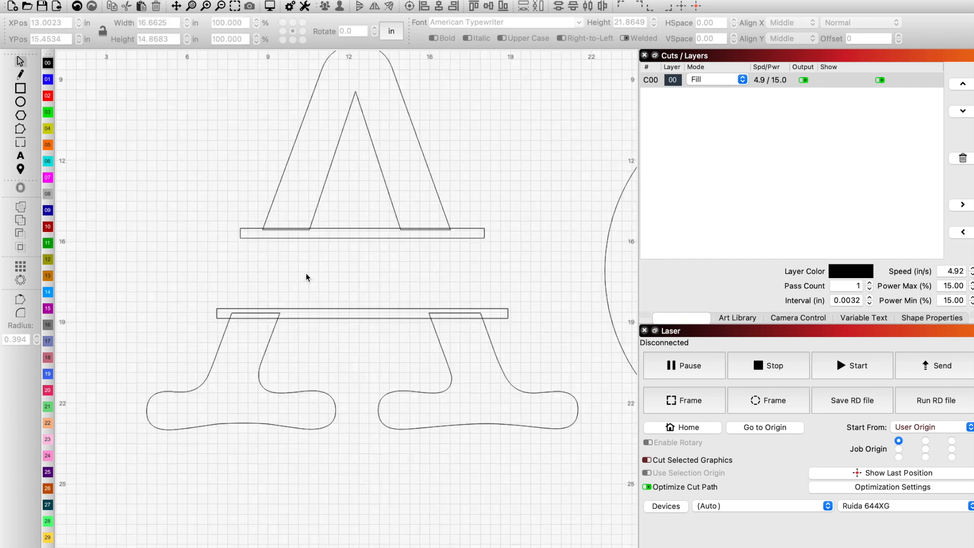
mouse_move(491, 327)
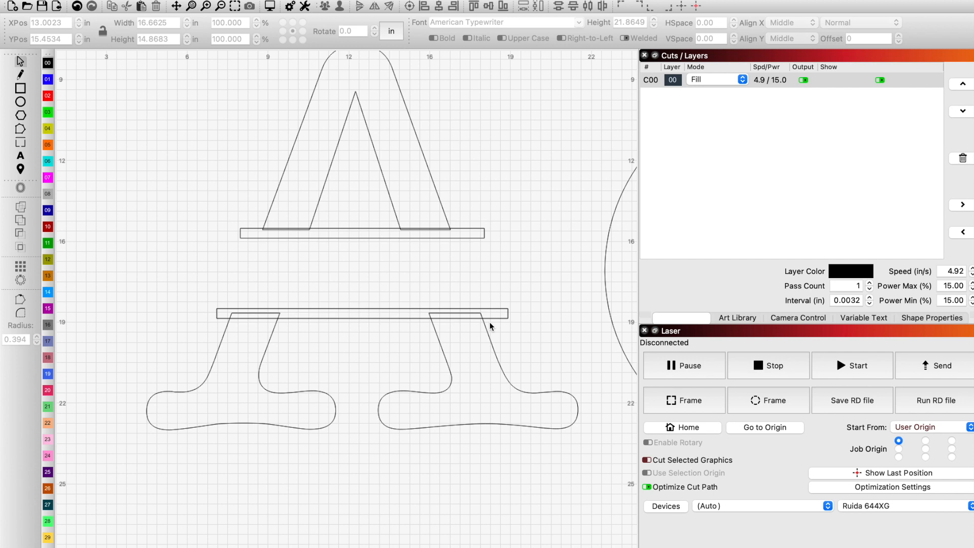
mouse_move(566, 335)
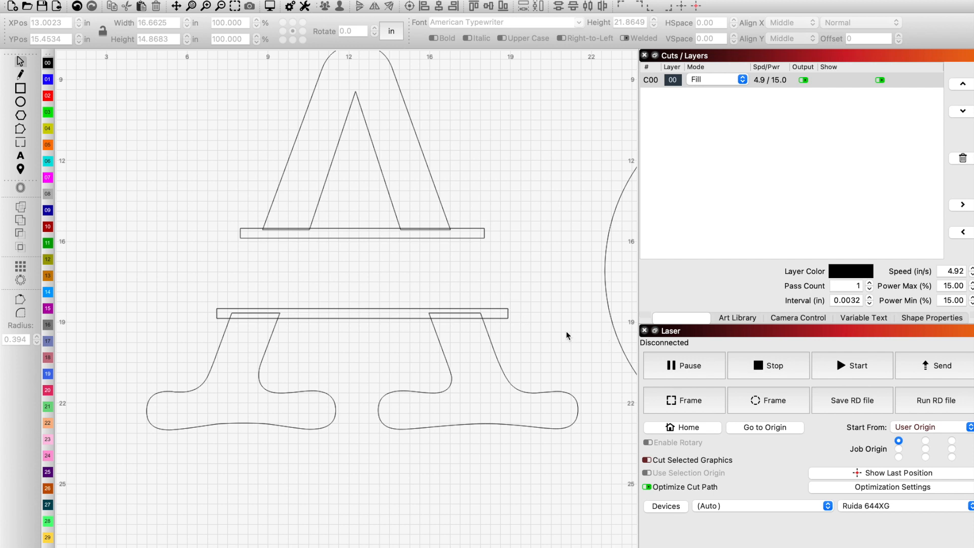
mouse_move(476, 247)
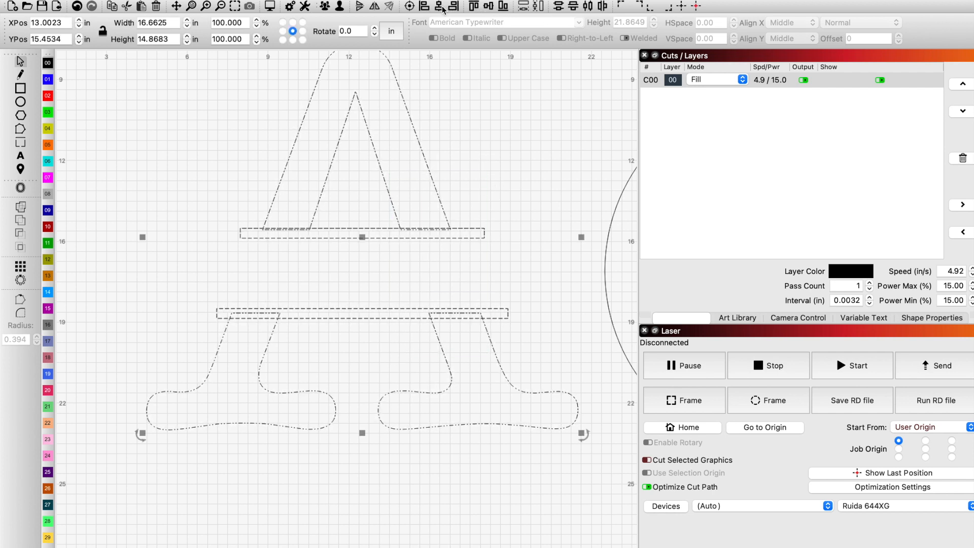
Deselect the split letter A by clicking empty canvas
left_click(490, 127)
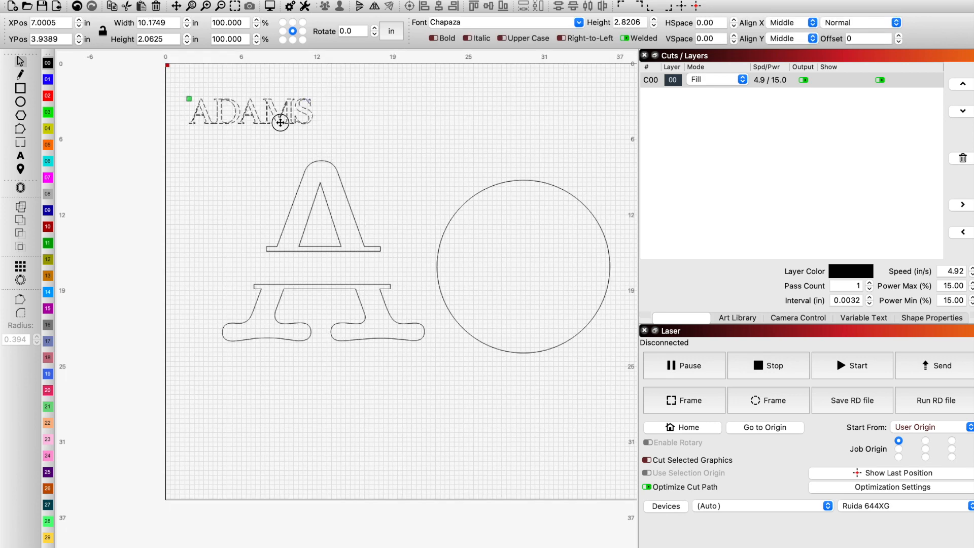
Move ADAMS between the split A's two crossbars and switch its font to Croissant One
left_click_drag(280, 122, 317, 272)
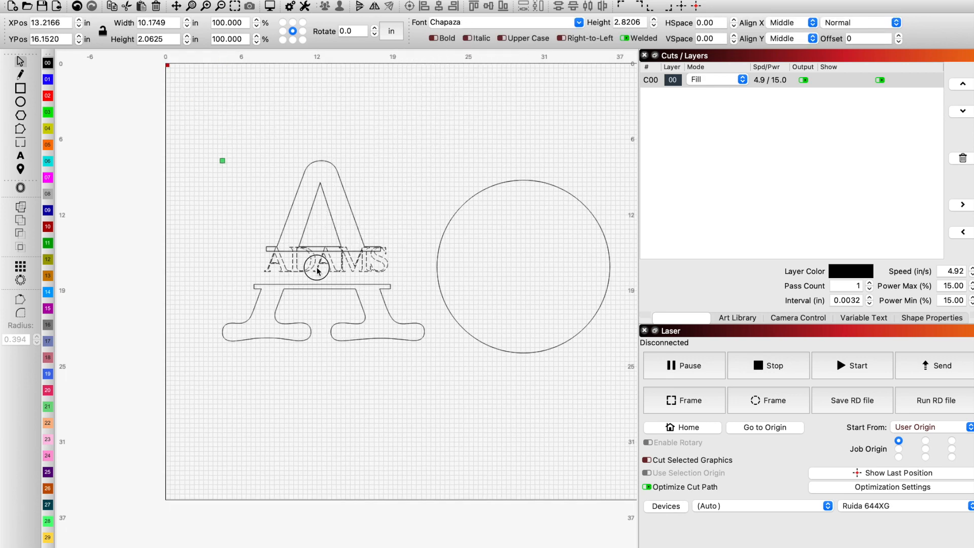
left_click_drag(317, 270, 318, 274)
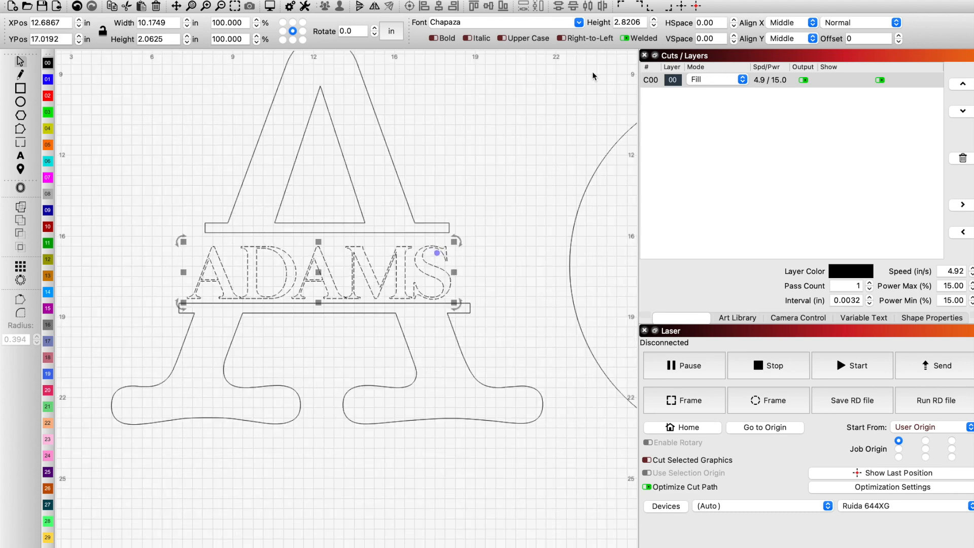
left_click(578, 23)
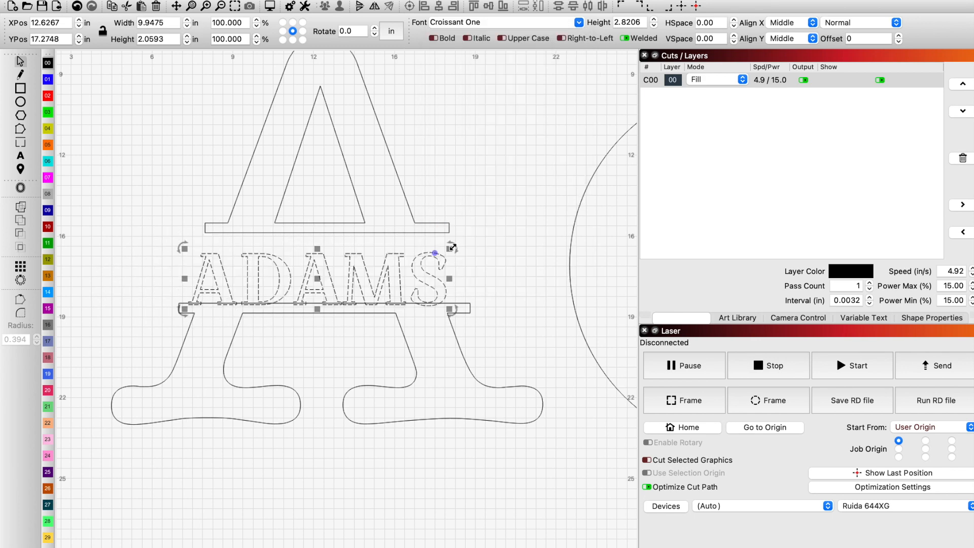
Enlarge ADAMS to span the gap, then narrow it to fit within the crossbars
left_click_drag(435, 253, 458, 237)
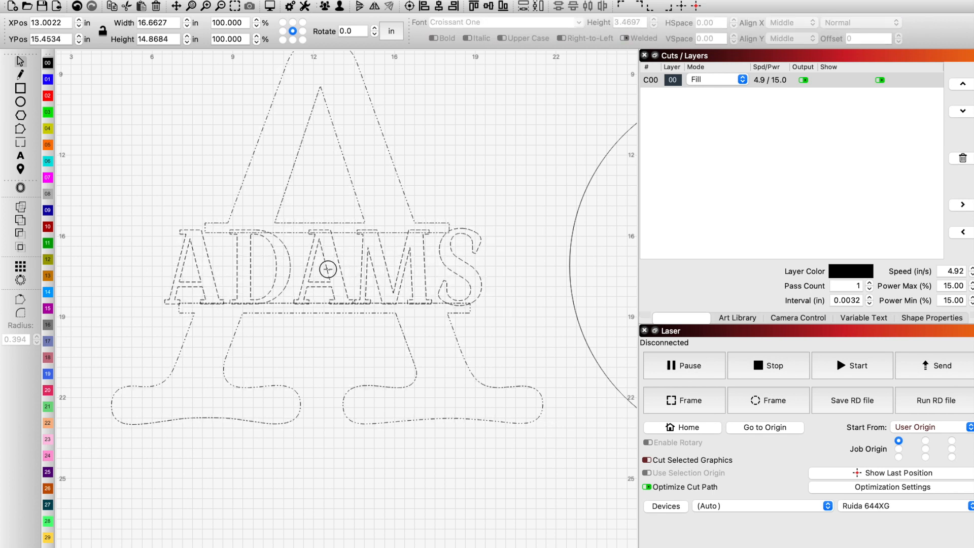
left_click(327, 269)
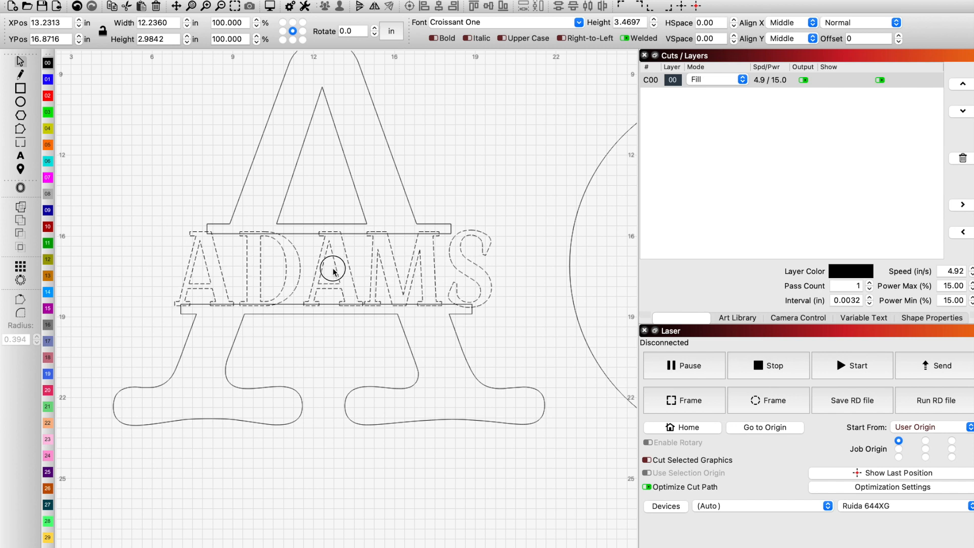
left_click(335, 270)
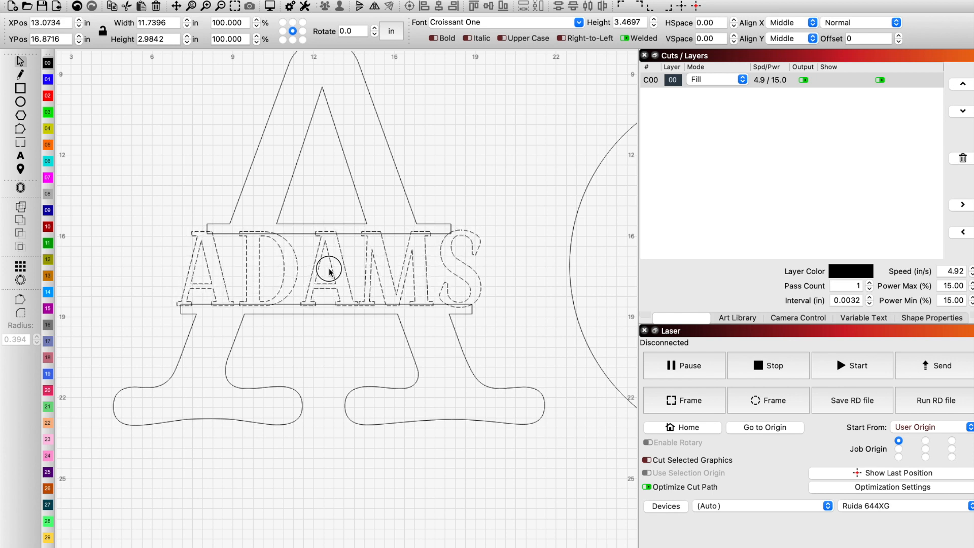
left_click(329, 271)
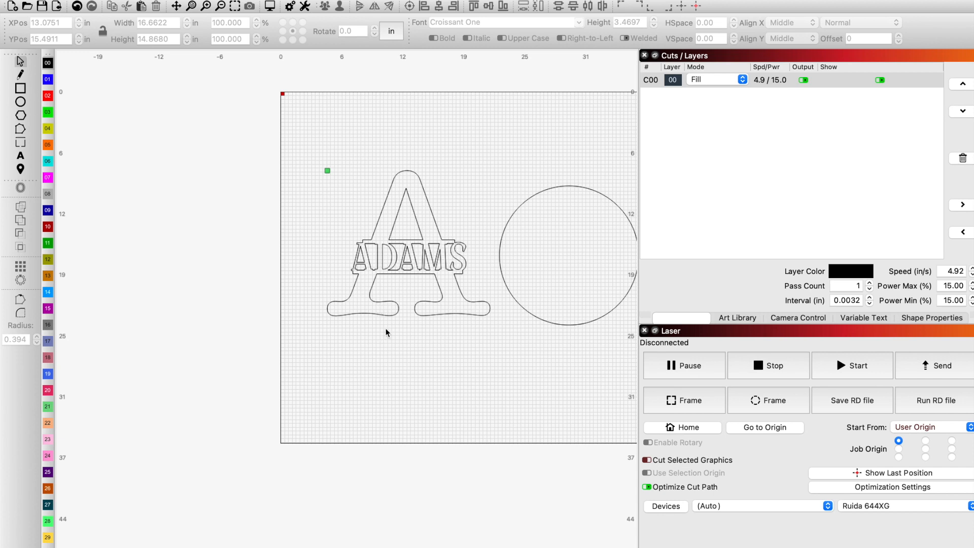
left_click(407, 249)
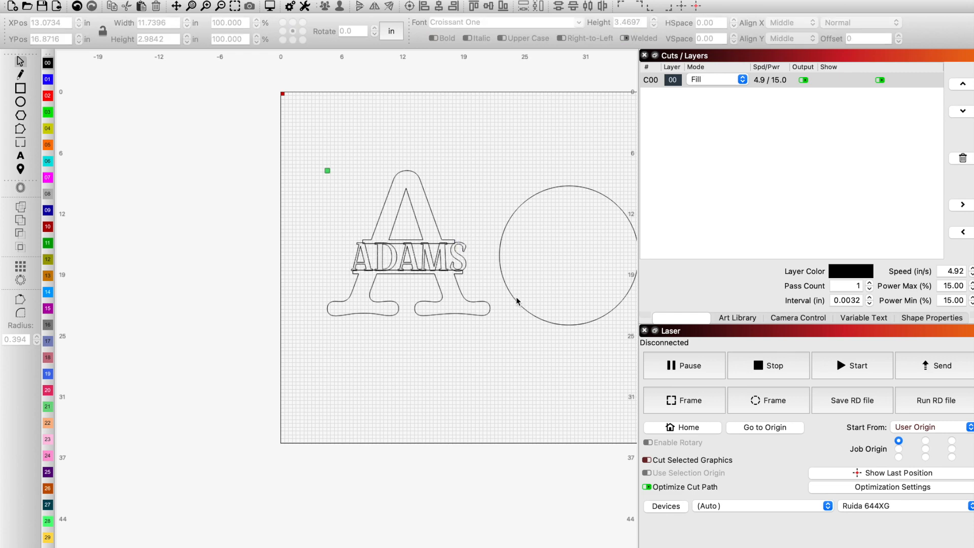
left_click(566, 255)
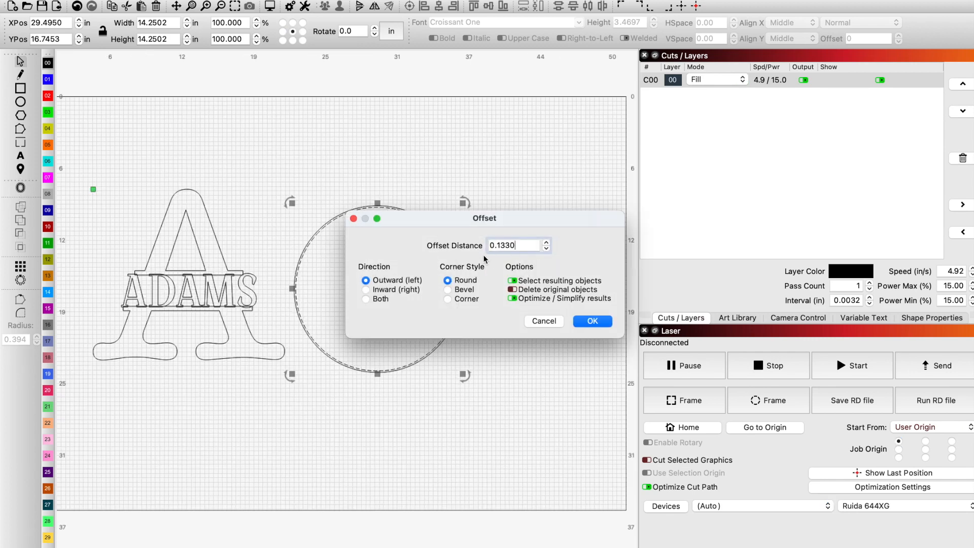
Add an inward 0.633 offset ring inside the circle and move ADAMS into the rings' centre
left_click(366, 290)
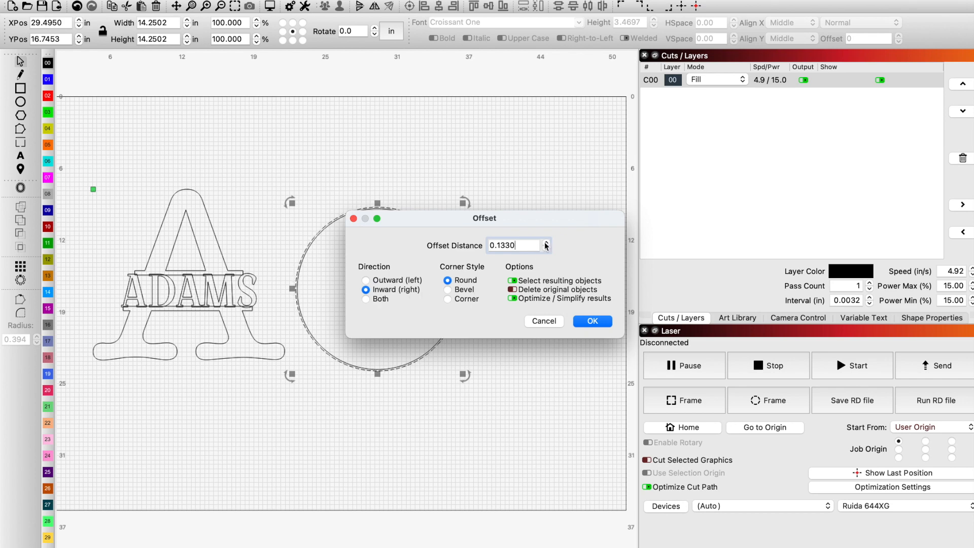
left_click(545, 241)
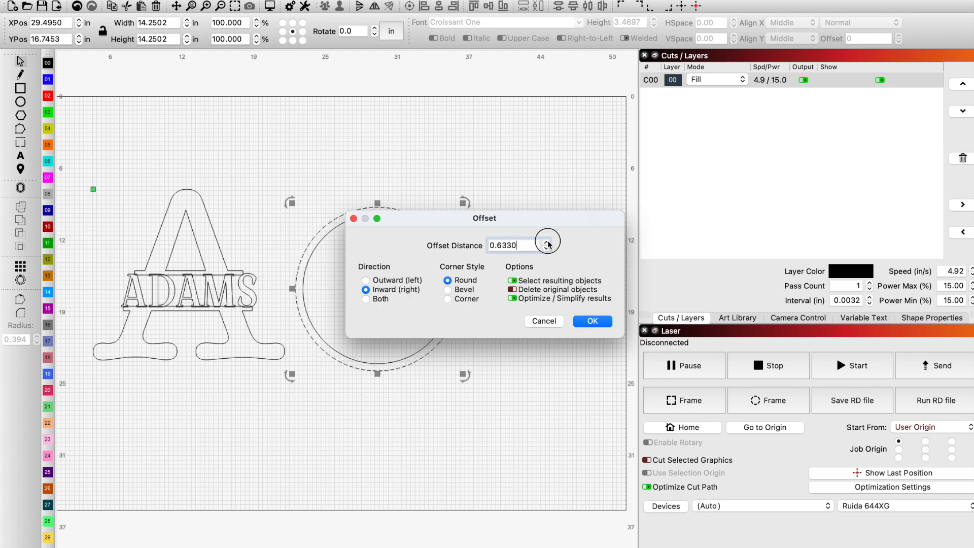
left_click(591, 321)
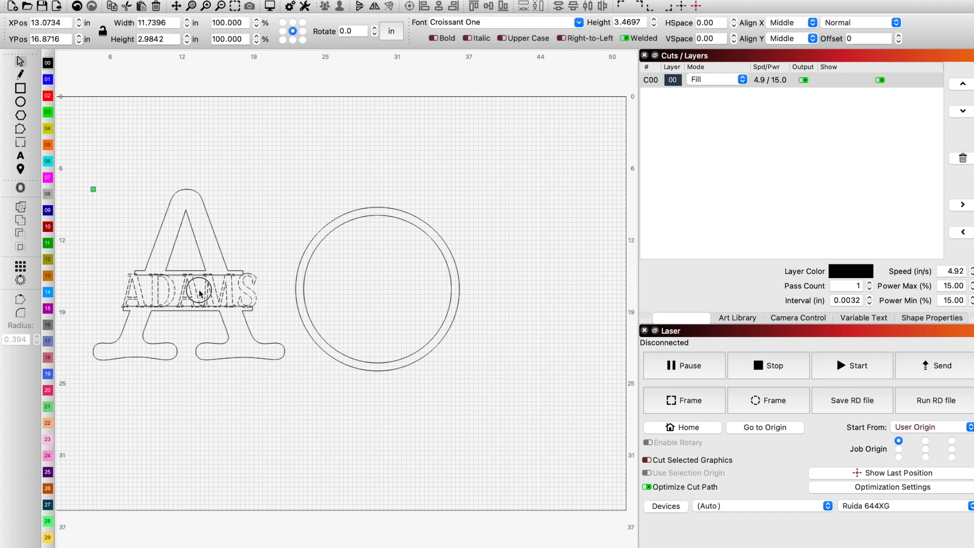
left_click_drag(189, 293, 378, 292)
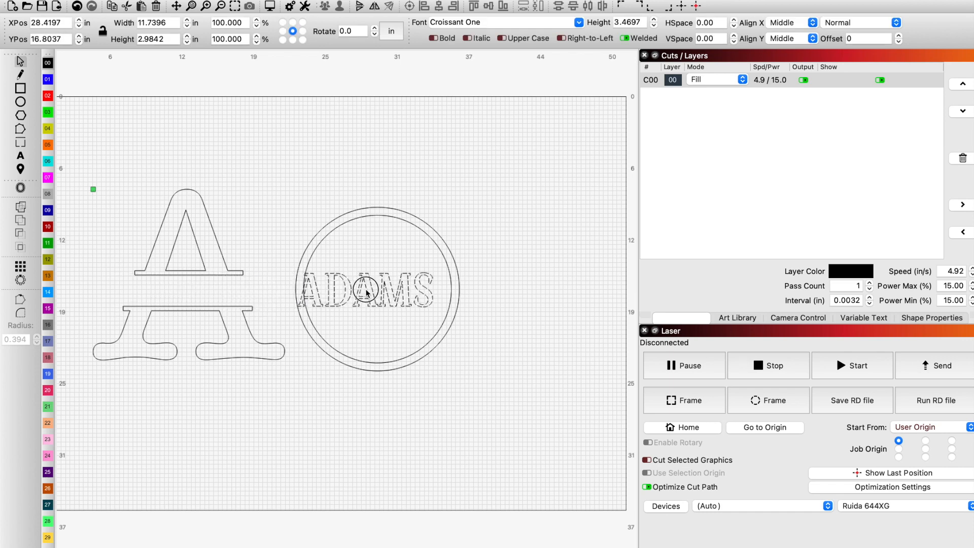
left_click(373, 293)
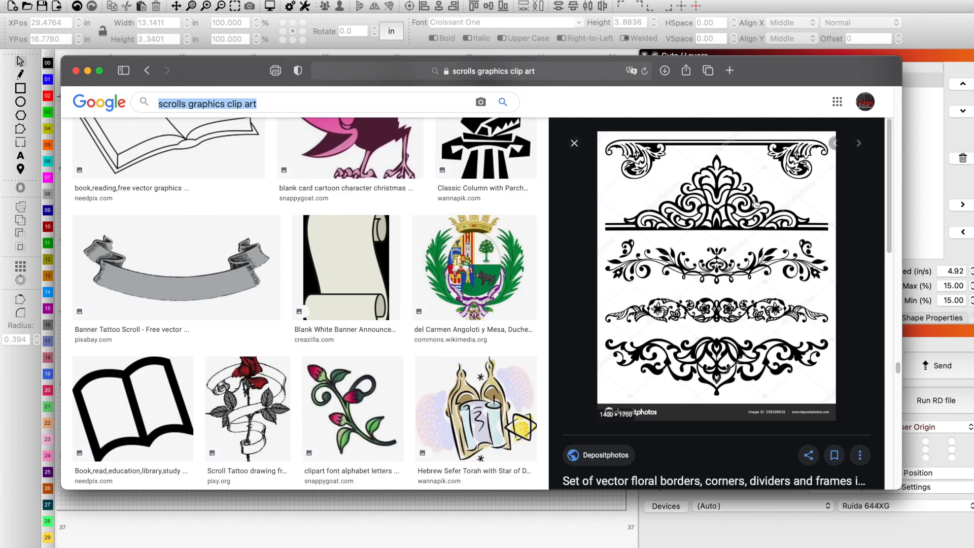
mouse_move(648, 318)
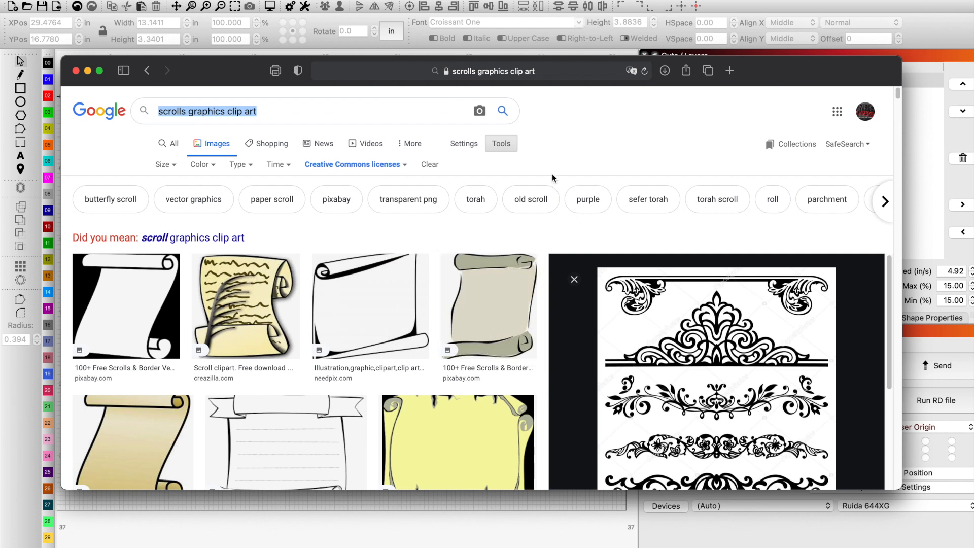
mouse_move(321, 175)
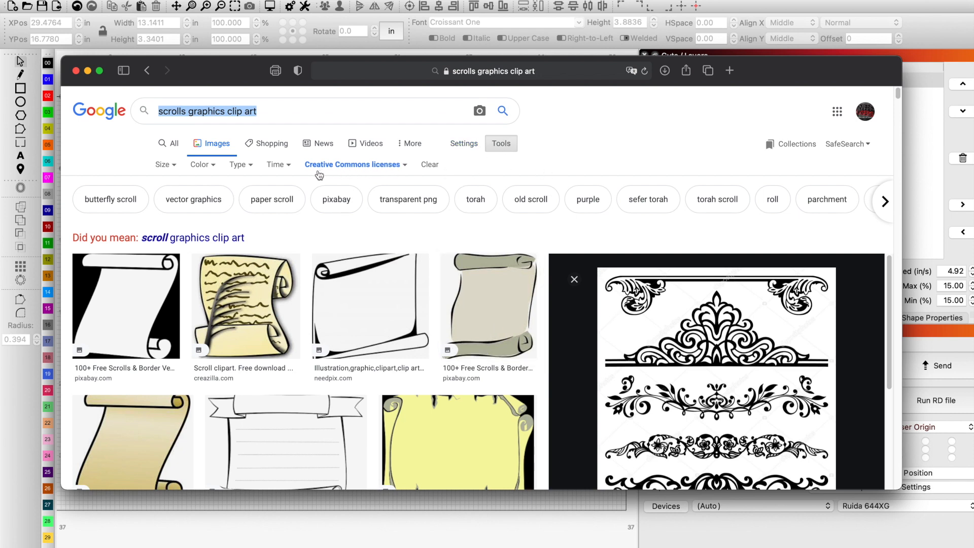
mouse_move(441, 287)
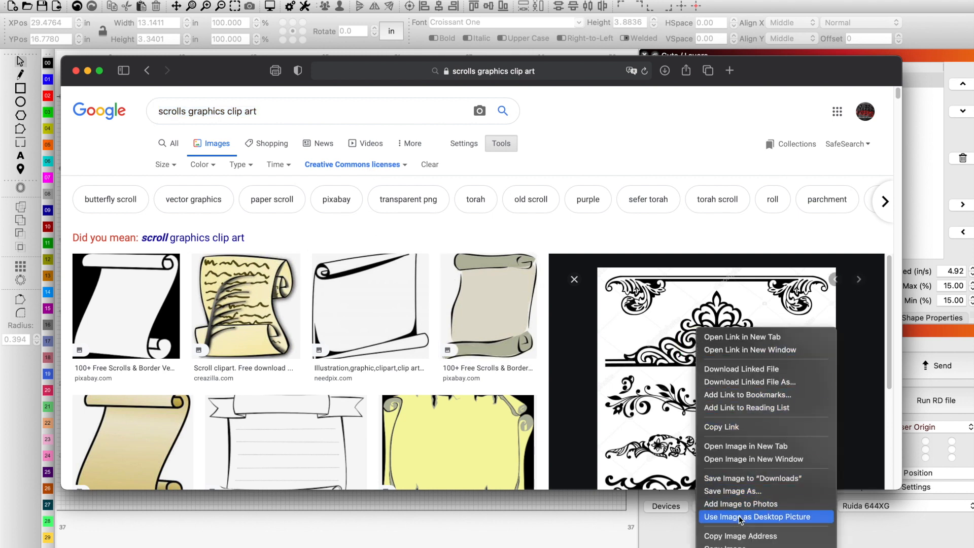
mouse_move(739, 536)
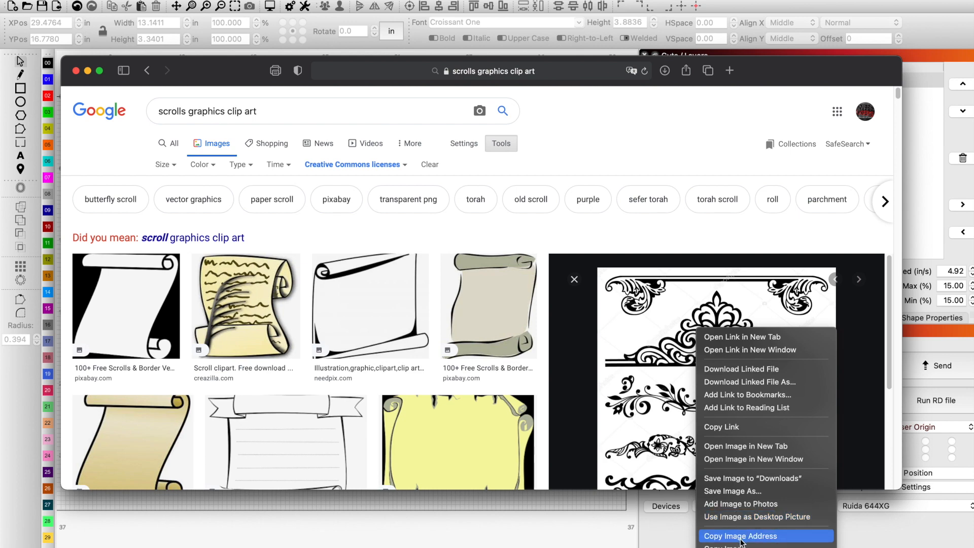
Copy the vector floral borders image from the Google Images result
left_click(740, 535)
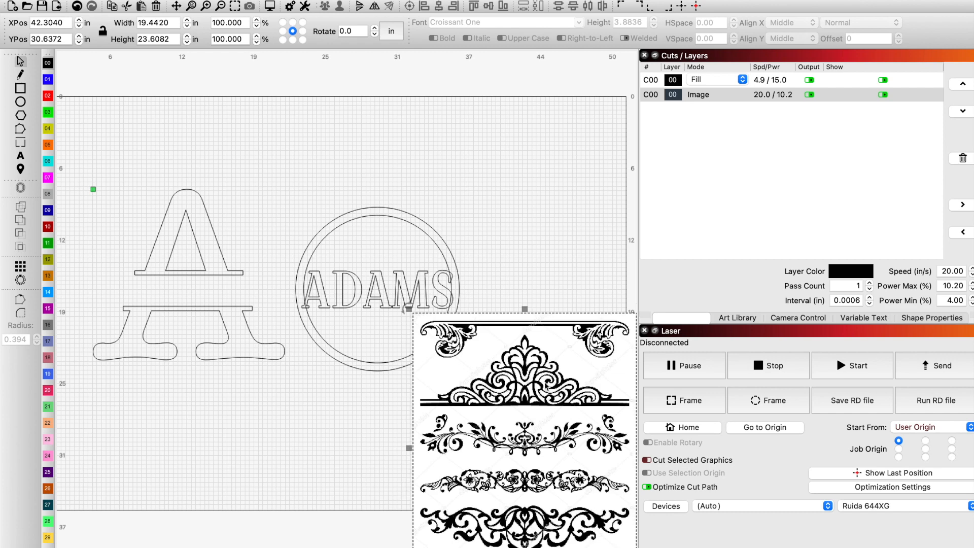
mouse_move(540, 386)
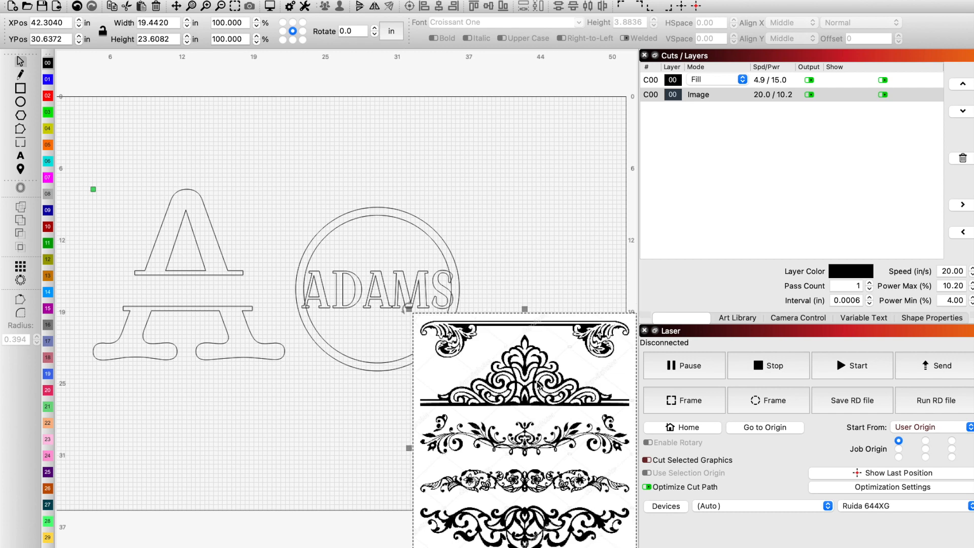
Trace the top crown ornament from the pasted picture, deleting the image afterwards
right_click(526, 387)
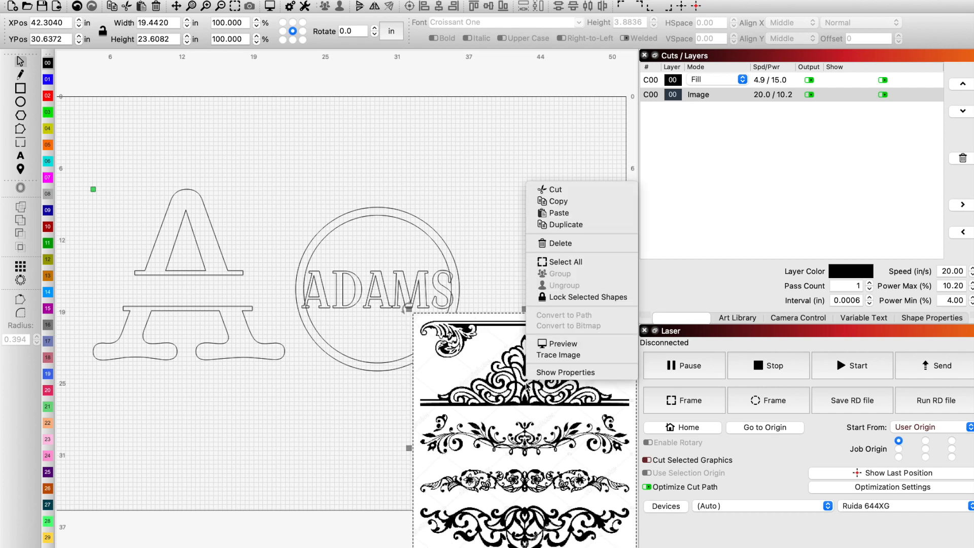
left_click(559, 355)
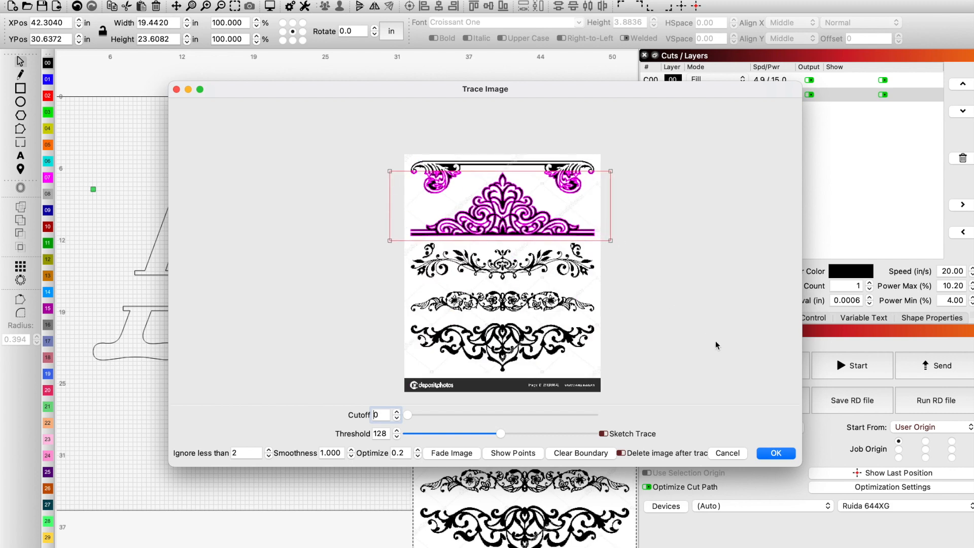
left_click(773, 456)
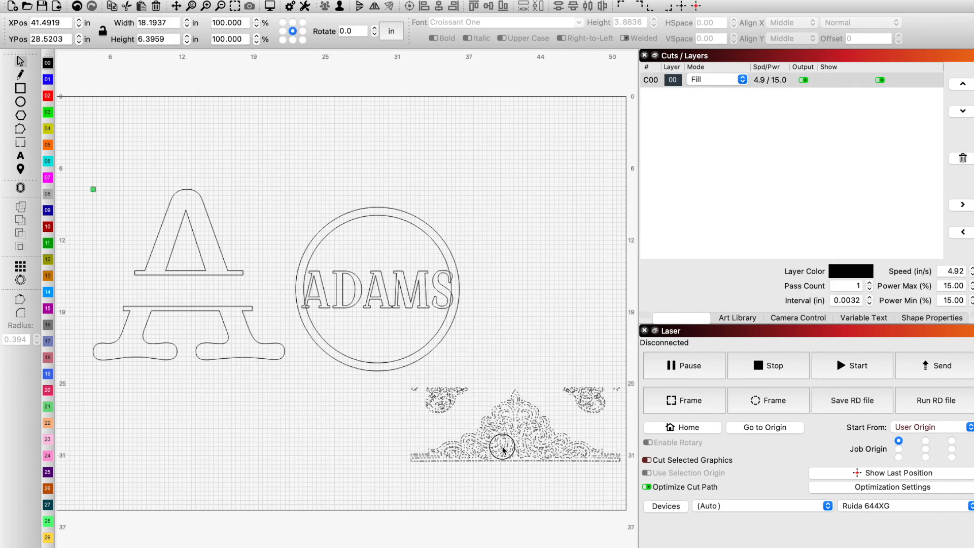
Ungroup the traced ornament and move the crown piece into the ring above ADAMS
right_click(502, 448)
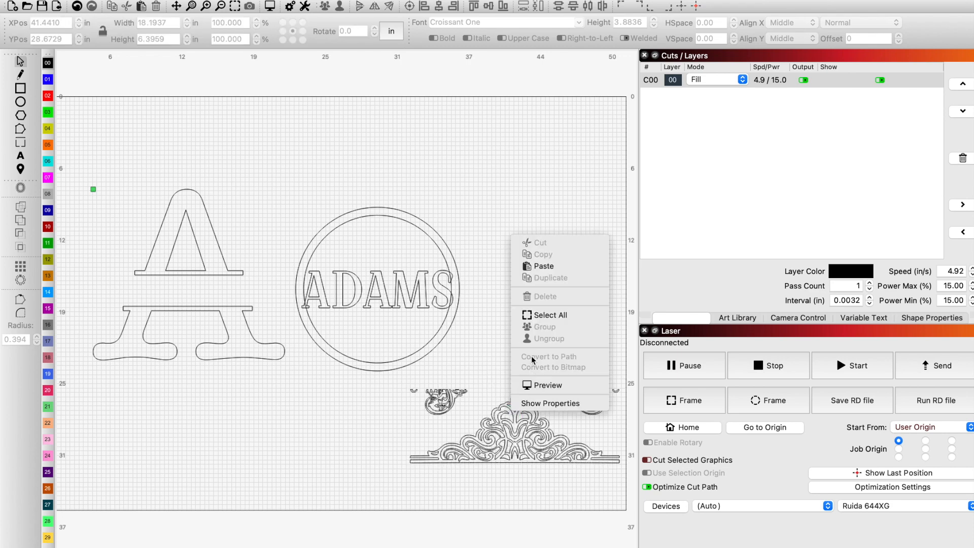
left_click(531, 360)
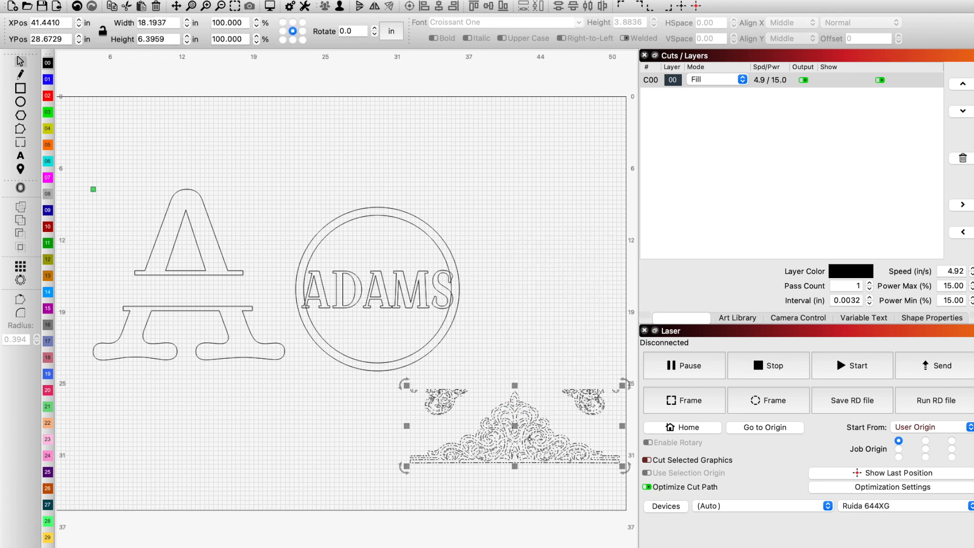
right_click(515, 423)
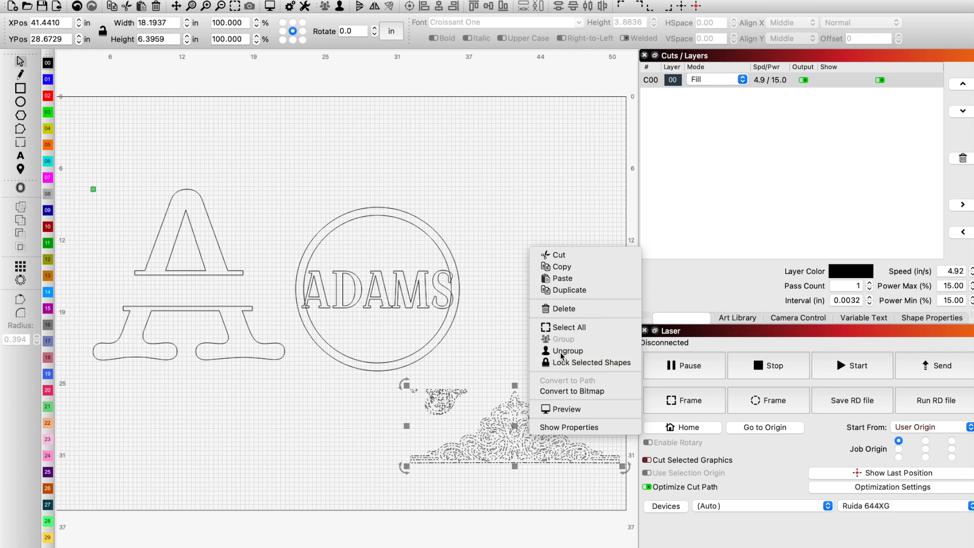
left_click(567, 380)
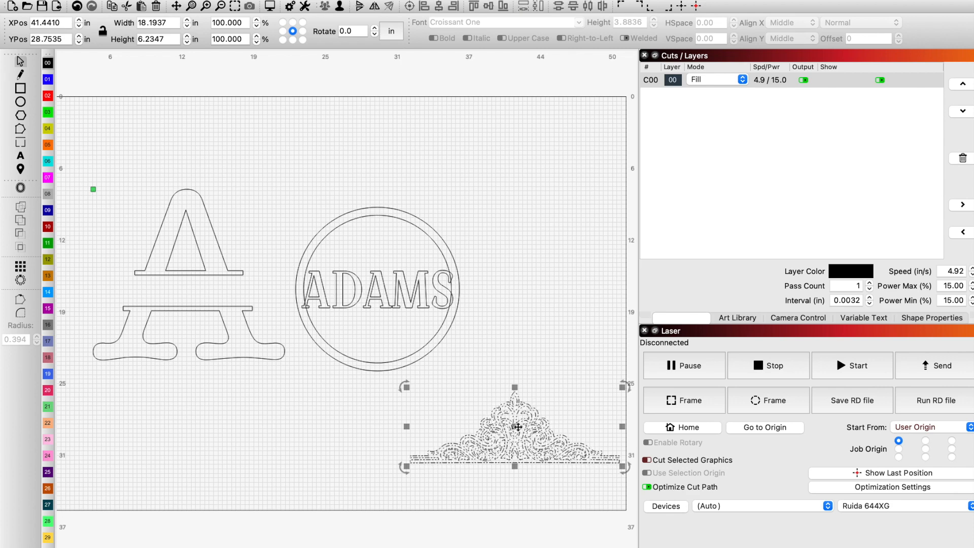
left_click_drag(514, 426, 391, 235)
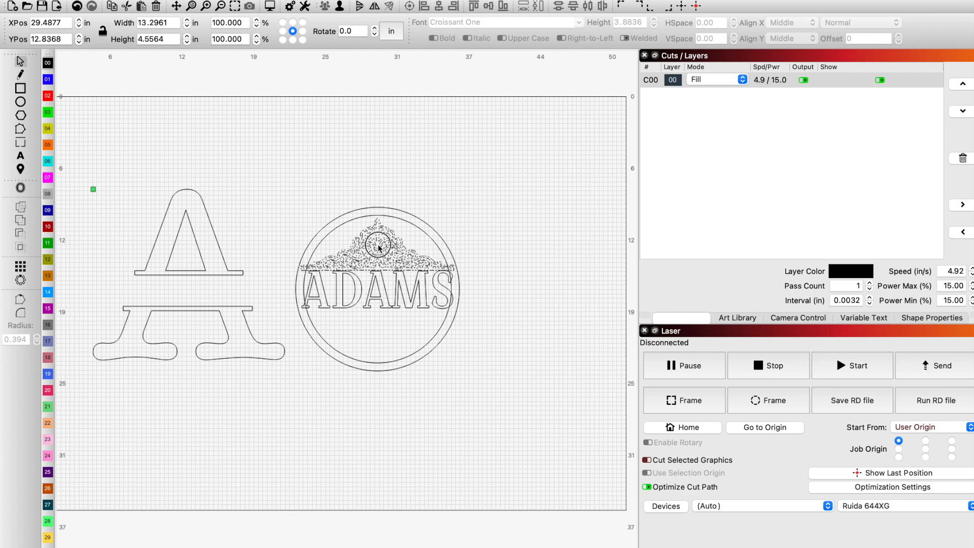
left_click(376, 246)
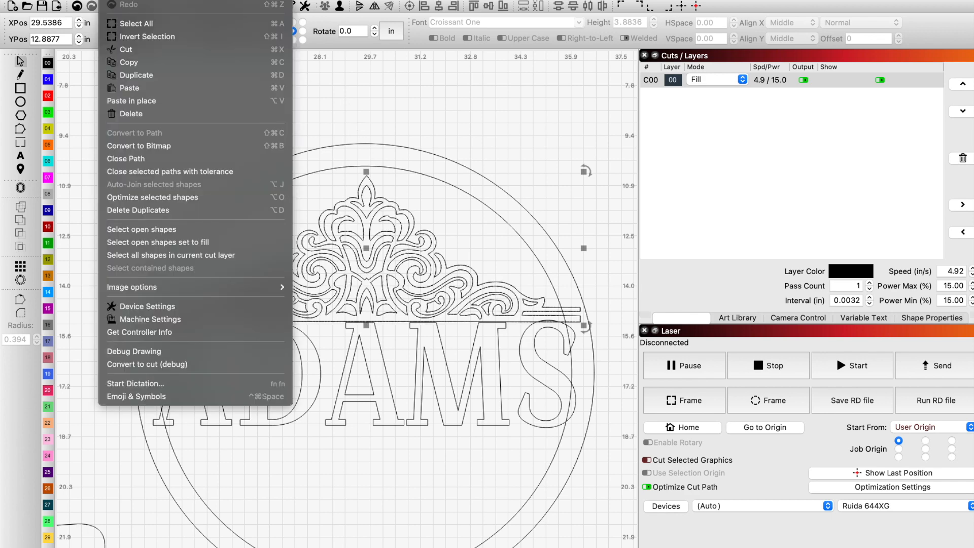
mouse_move(185, 103)
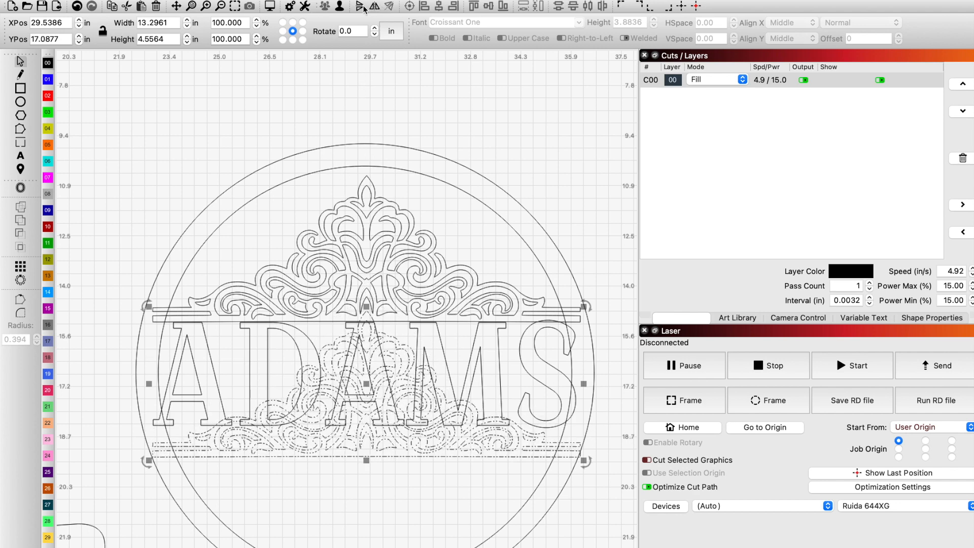
Mirror the duplicated crown ornament vertically so it sits upside down
left_click(362, 7)
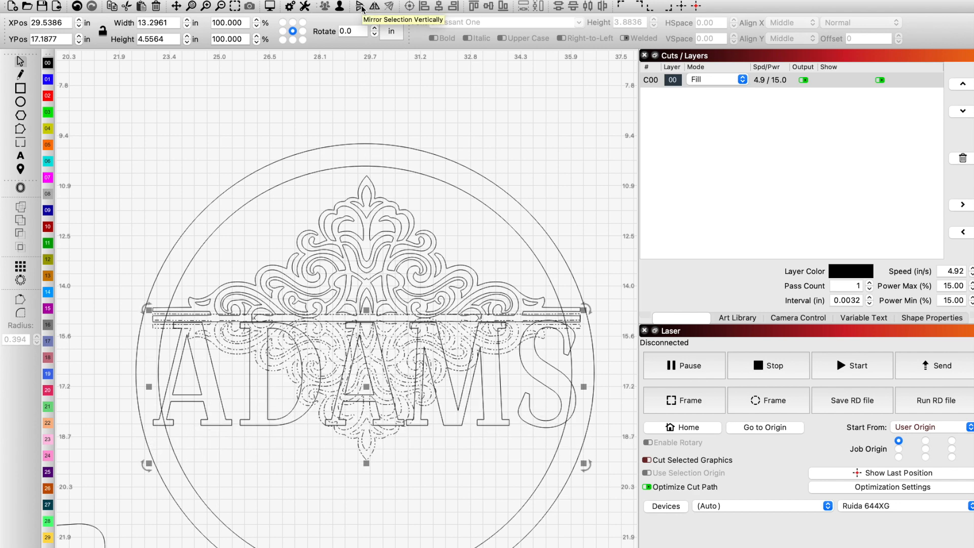
left_click(362, 6)
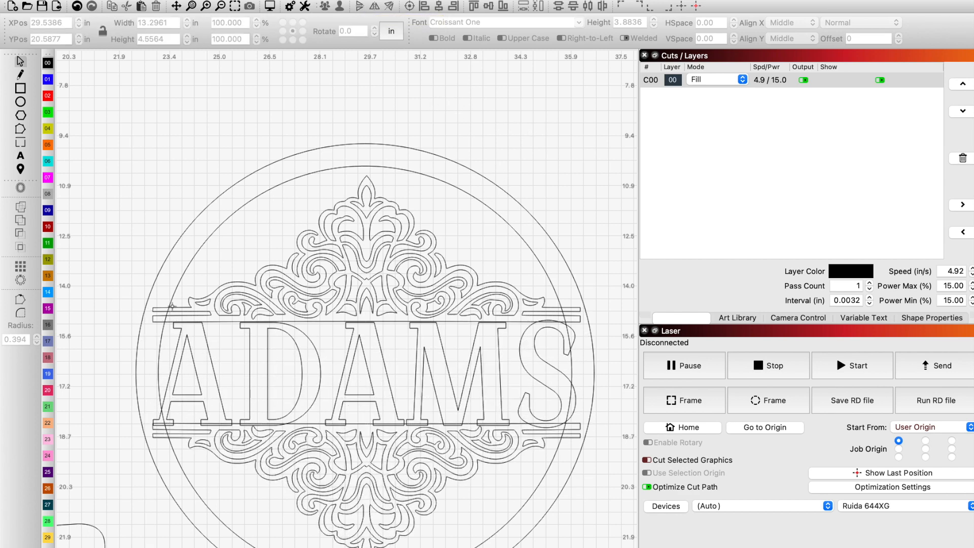
mouse_move(390, 362)
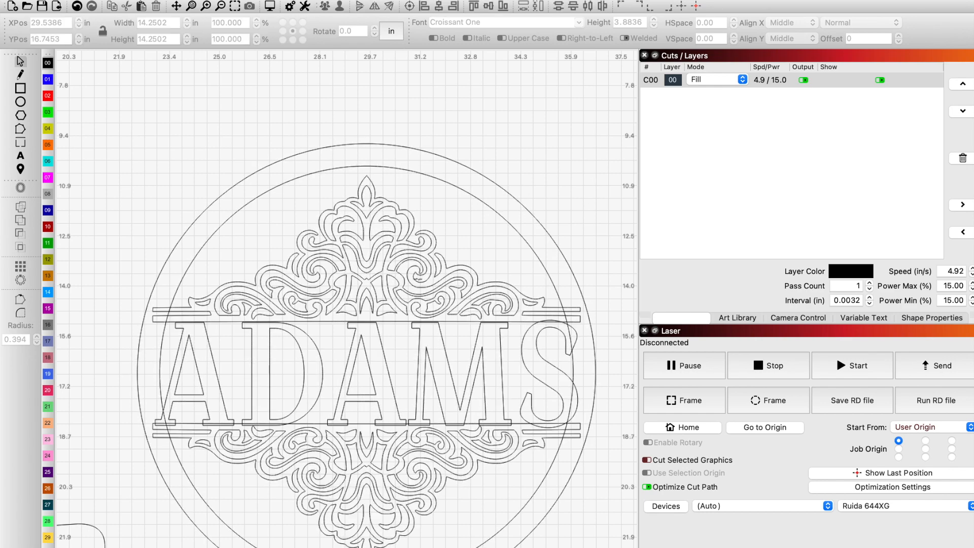
Select the rings, ADAMS text and both ornaments after checking the bars overlap the inner ring
left_click(363, 248)
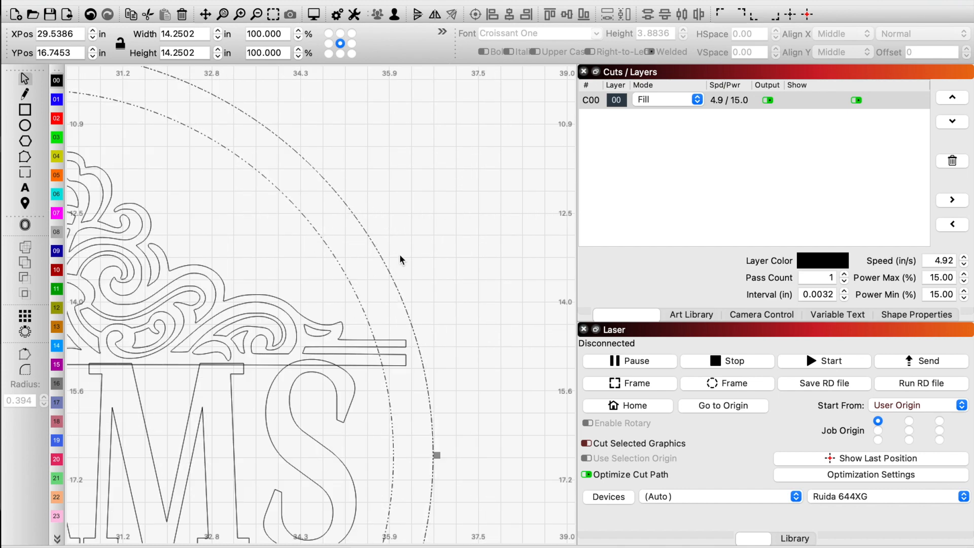
mouse_move(351, 283)
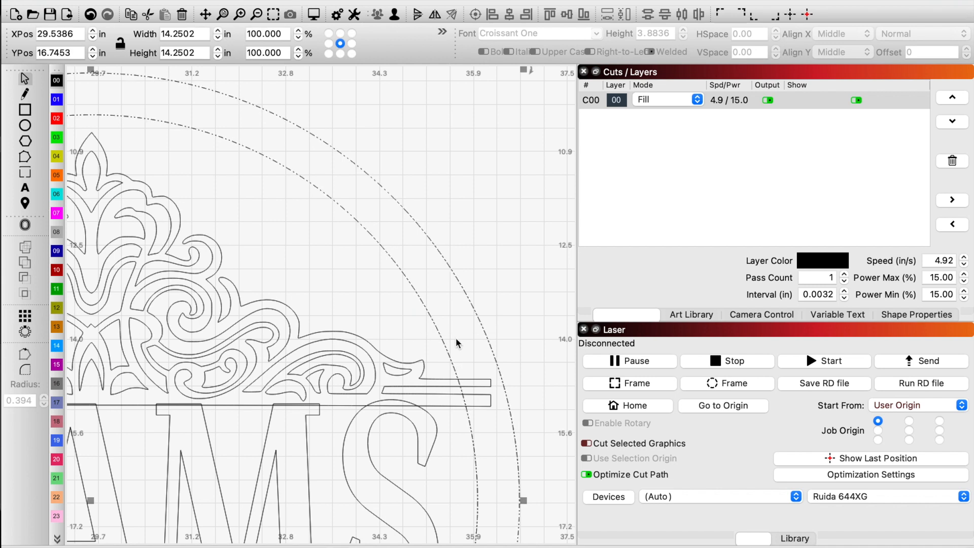
mouse_move(399, 351)
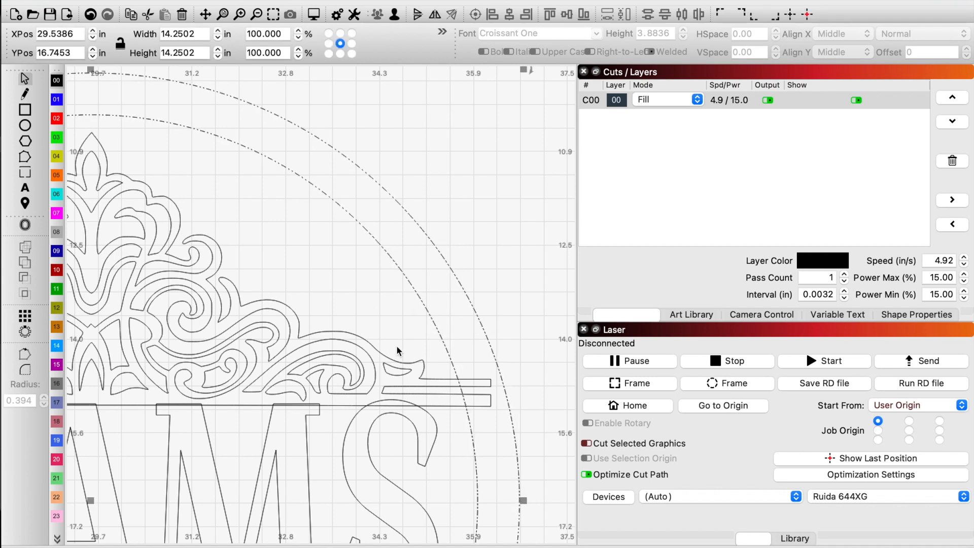
mouse_move(455, 416)
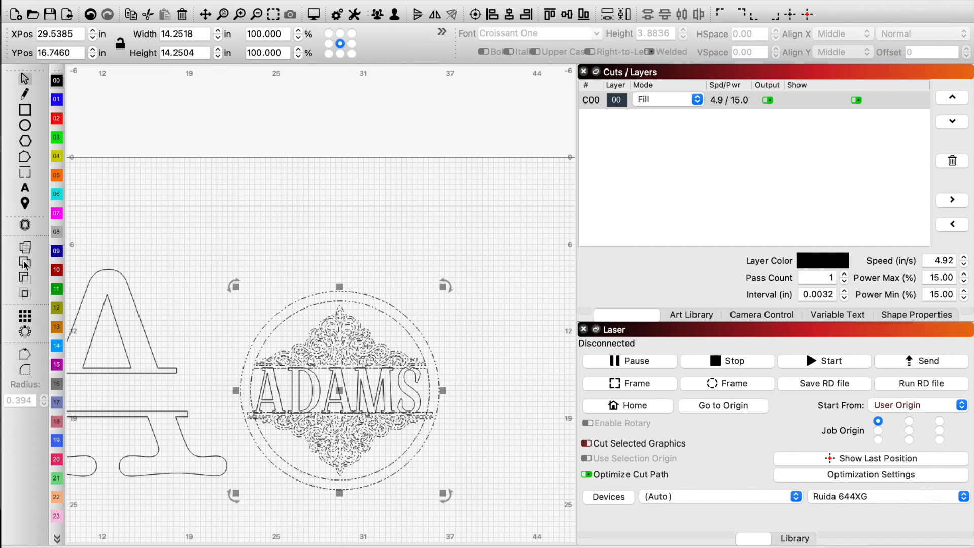
mouse_move(25, 263)
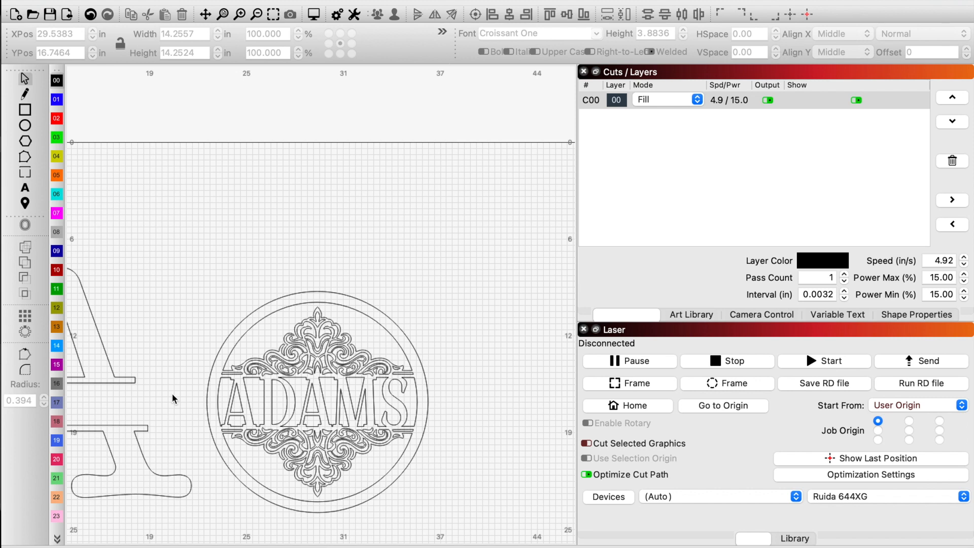
mouse_move(338, 411)
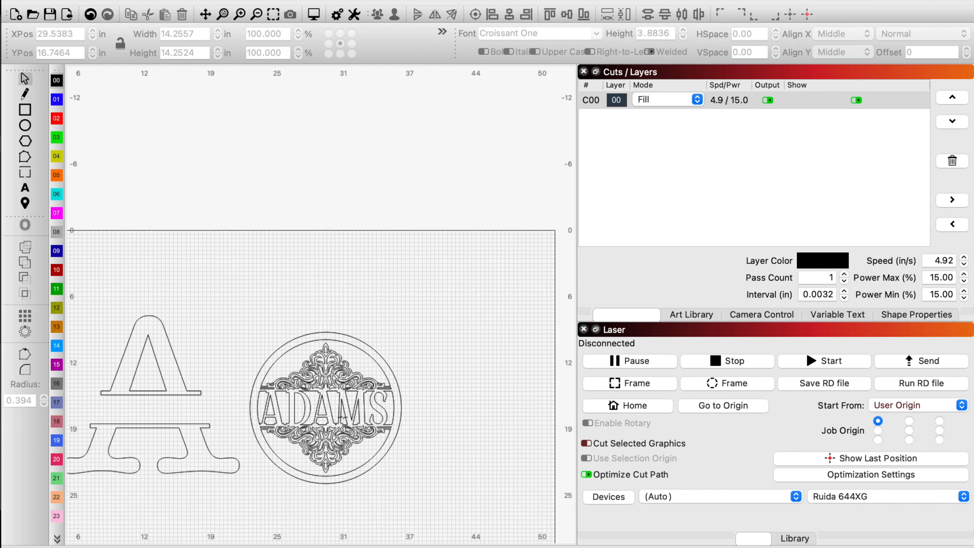
mouse_move(398, 466)
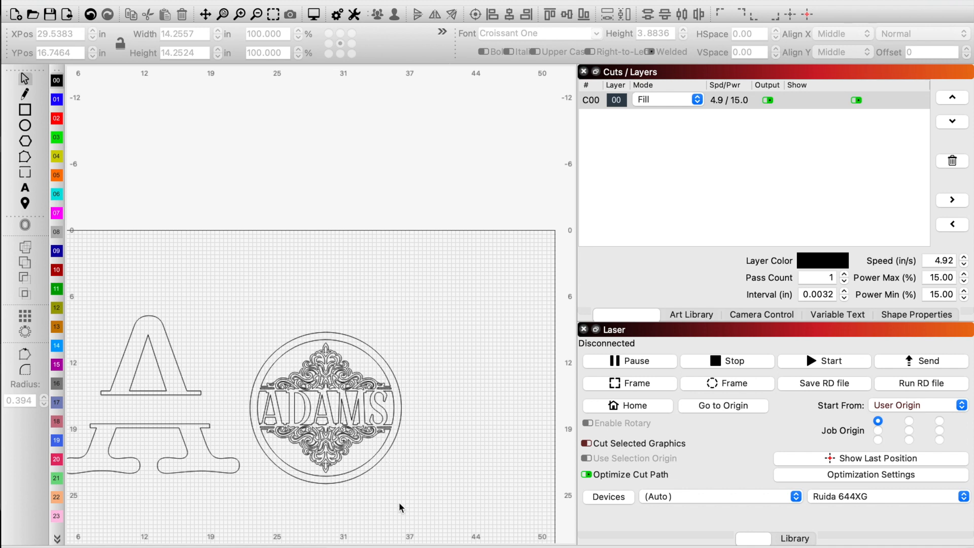
mouse_move(378, 500)
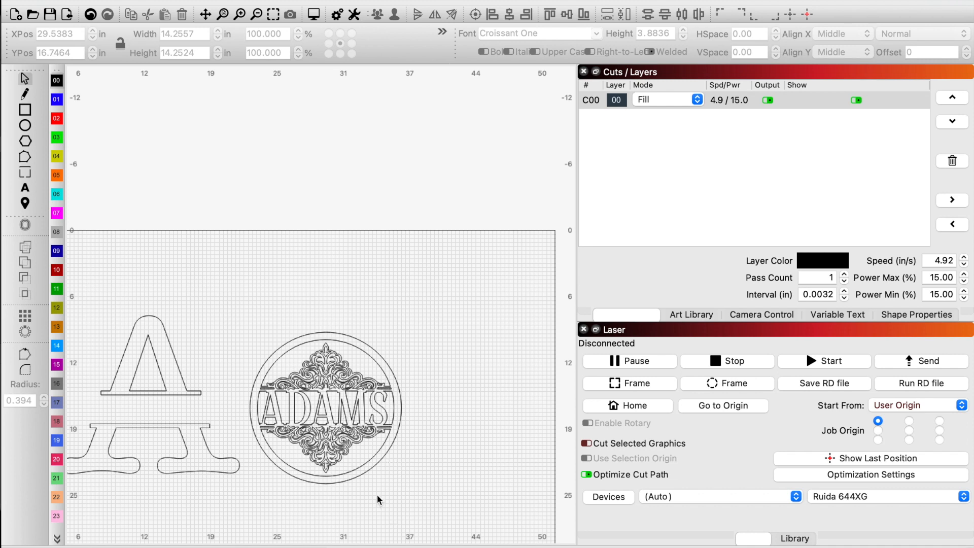
mouse_move(383, 501)
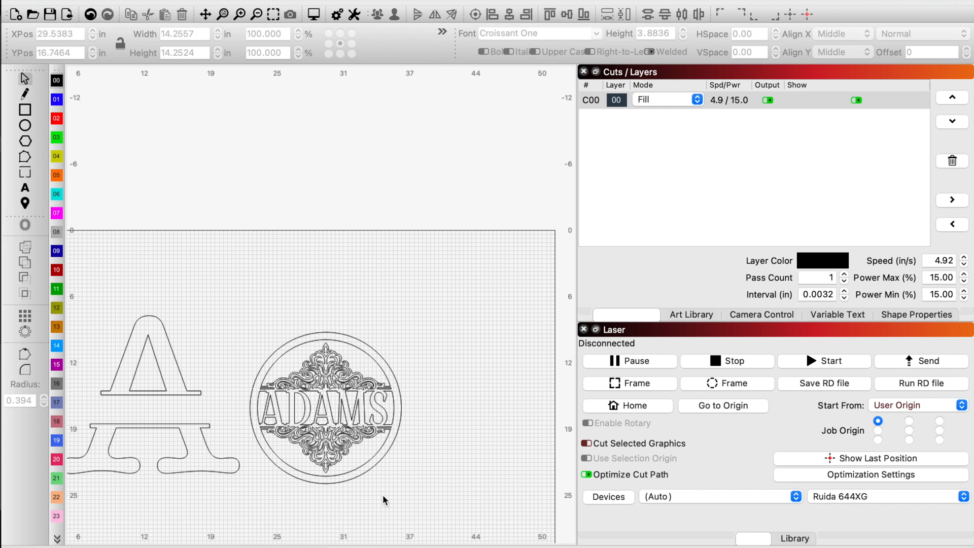